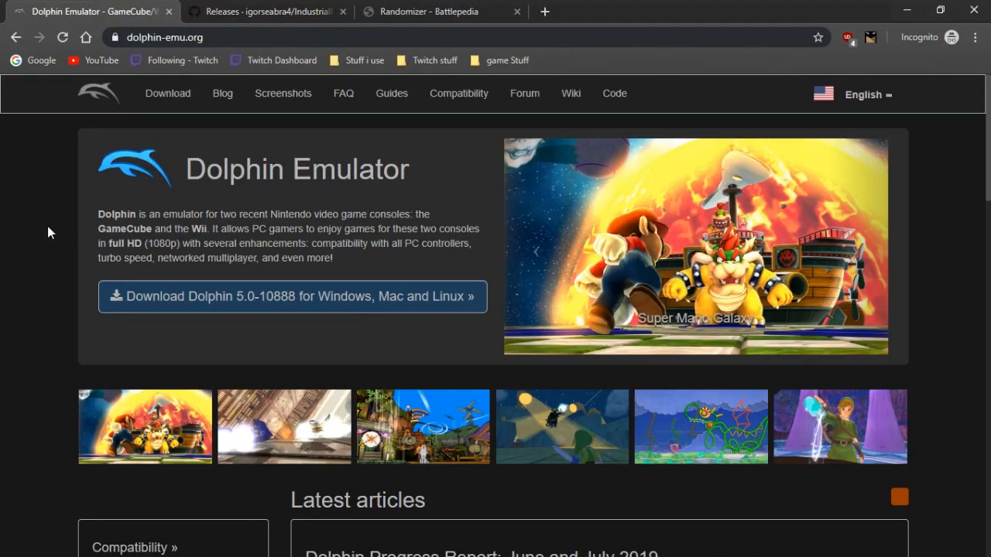
mouse_move(60, 223)
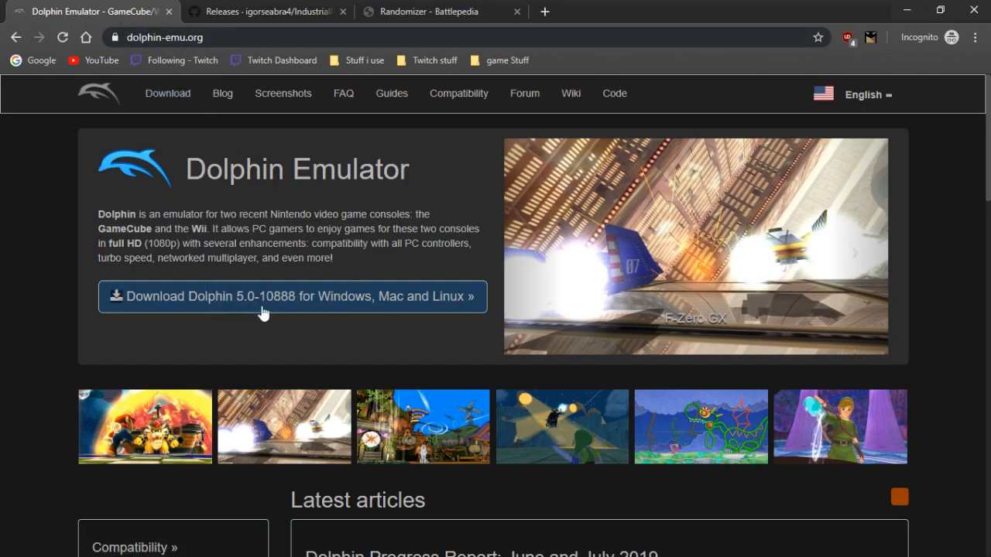
Step: Go to Dolphin's download page and pick the Windows x64 development build 5.0-10888
left_click(291, 297)
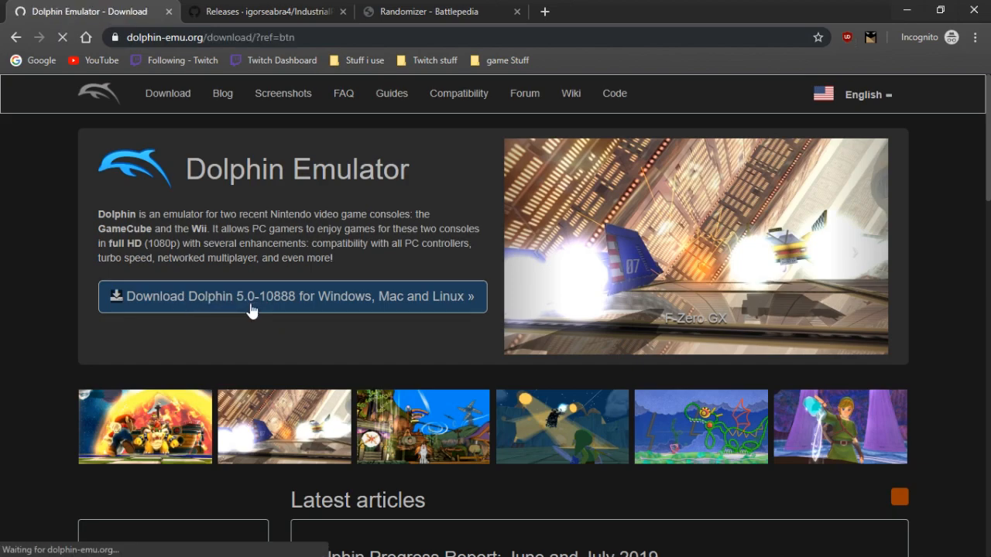
left_click(252, 296)
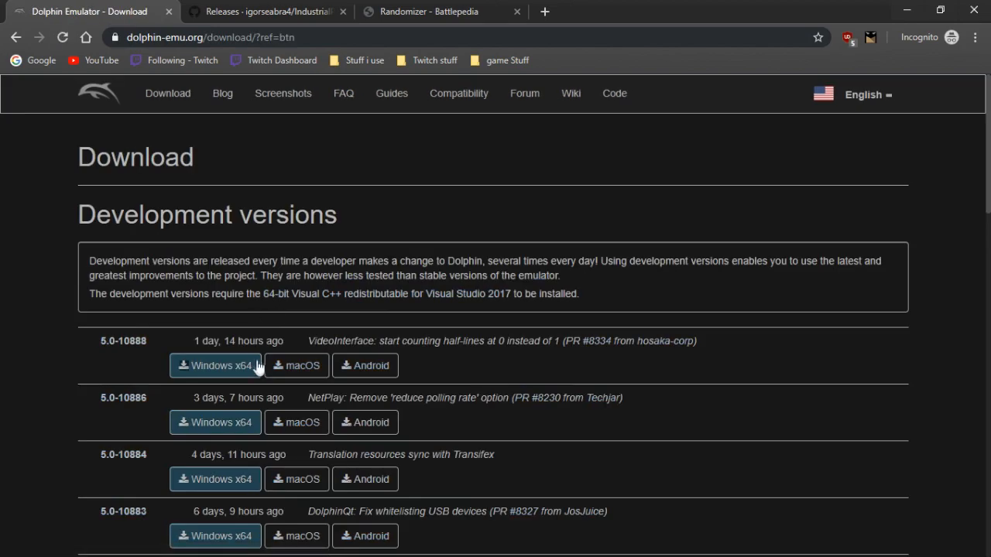
mouse_move(297, 366)
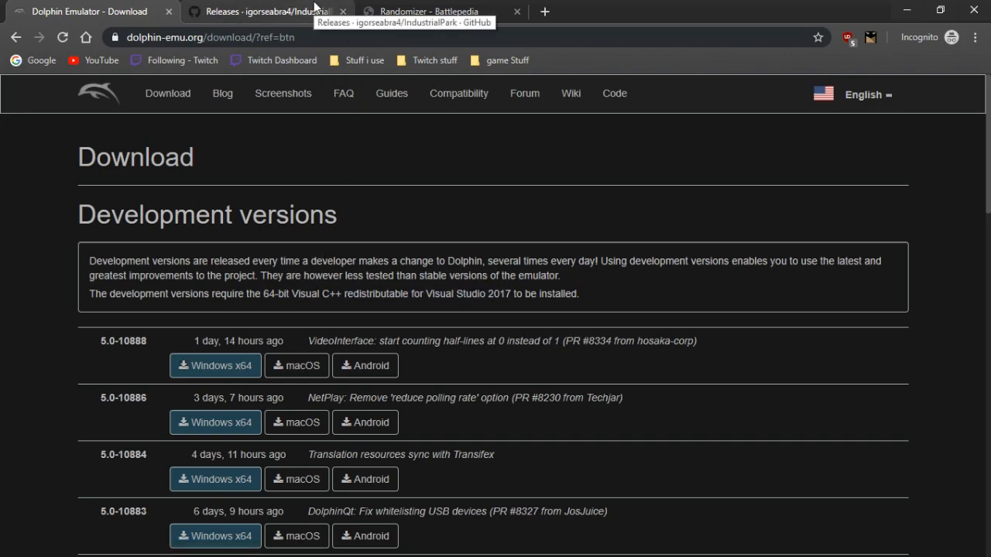
Step: Switch to the IndustrialPark releases tab and highlight 'Randomizer' in the Preview 54.1 notes
left_click(267, 11)
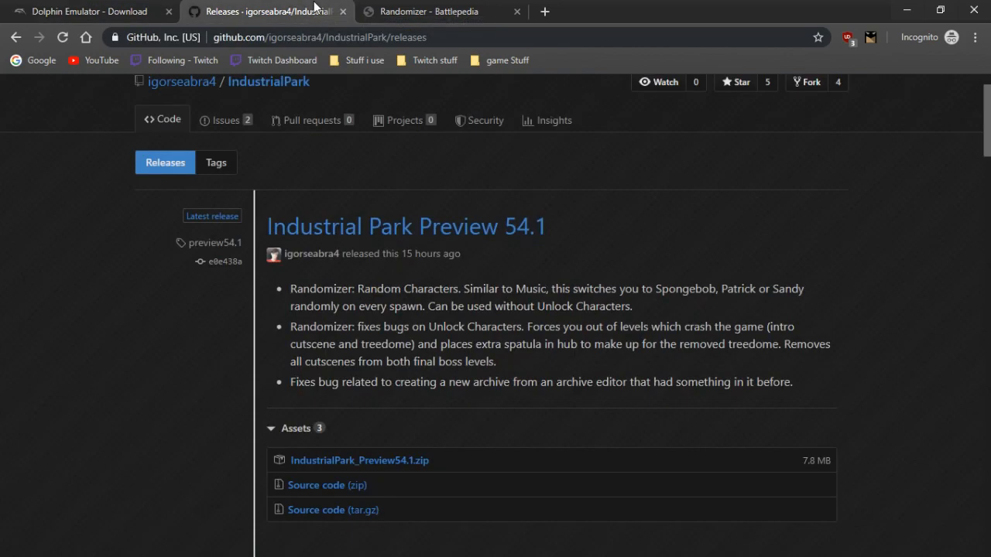
mouse_move(325, 78)
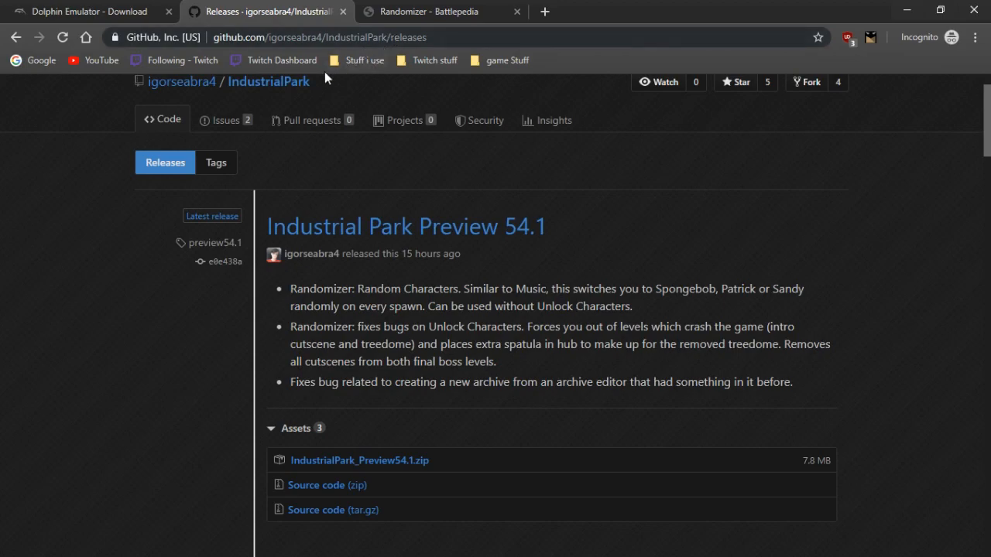
double_click(326, 289)
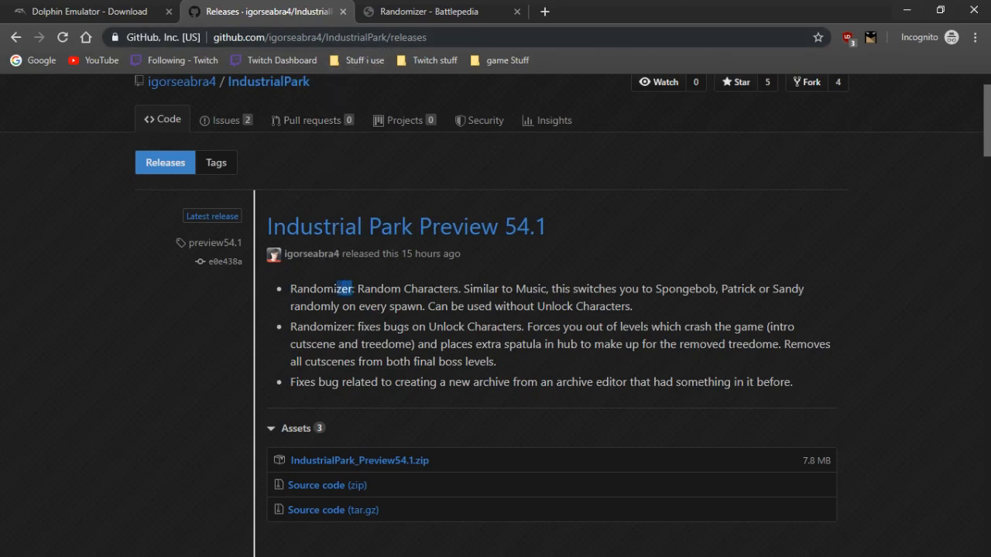
double_click(321, 289)
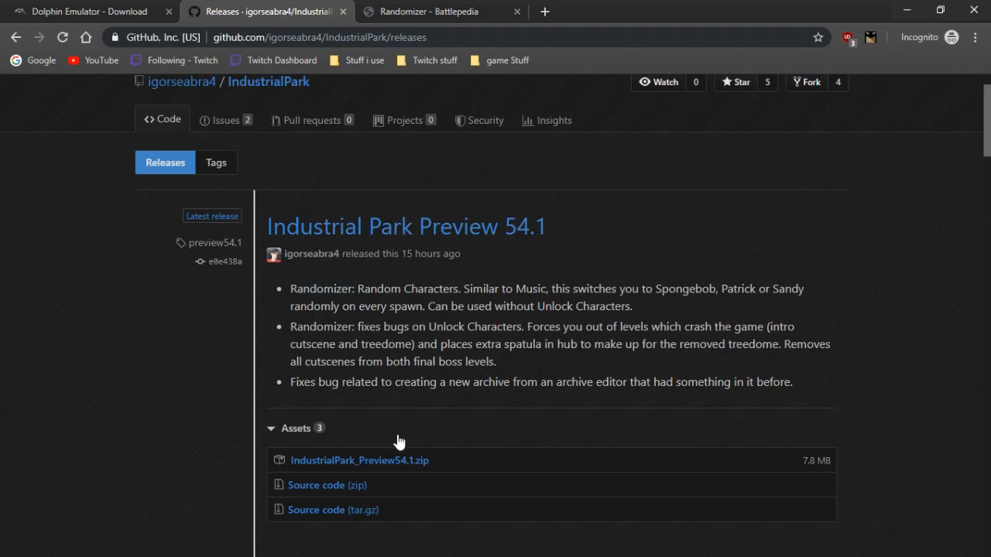
mouse_move(417, 465)
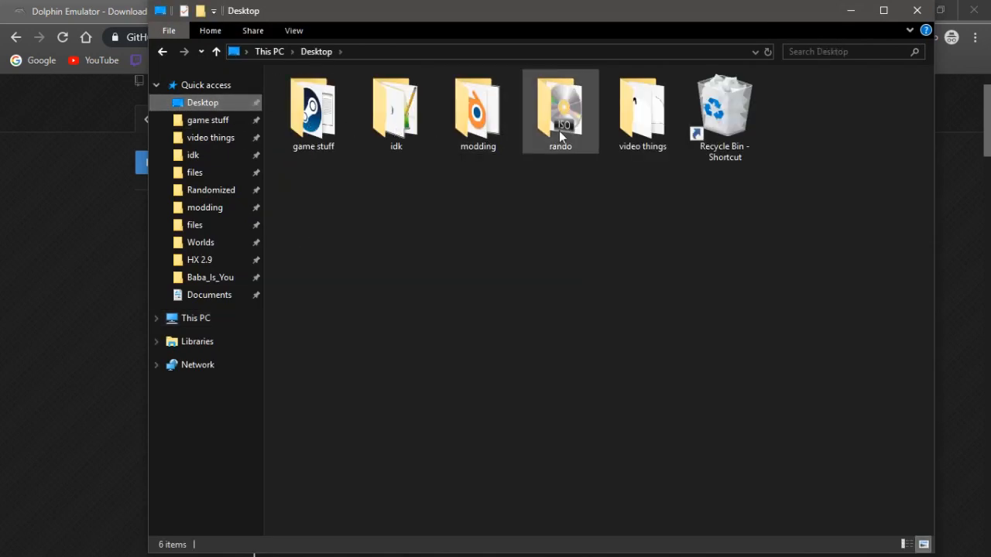
Step: Open the Desktop rando folder and go into Dolphin-x64
double_click(559, 110)
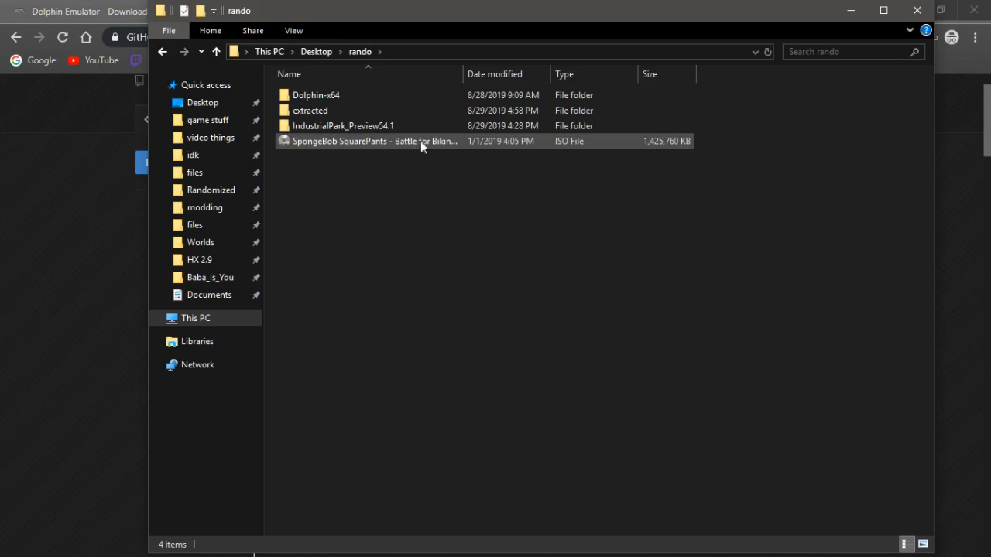
mouse_move(457, 147)
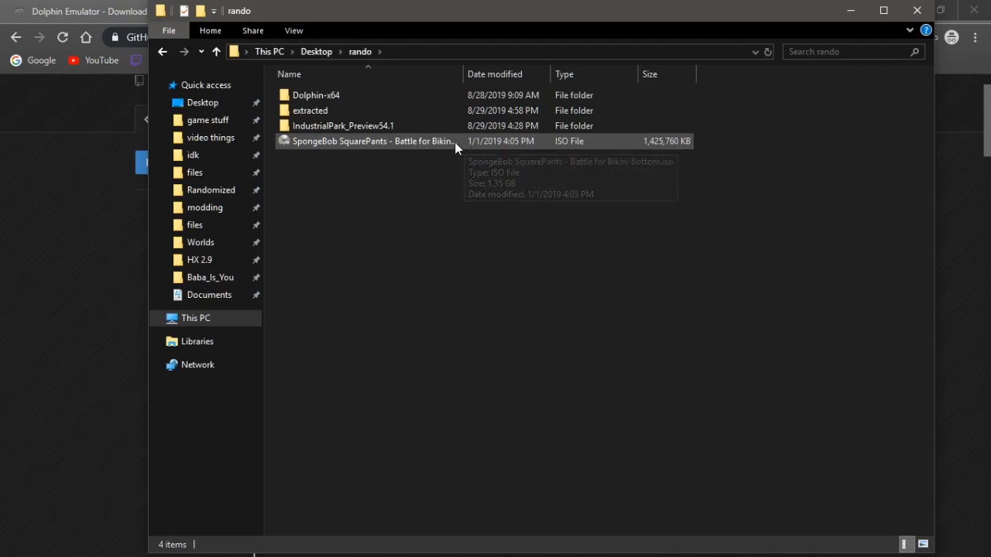
mouse_move(435, 147)
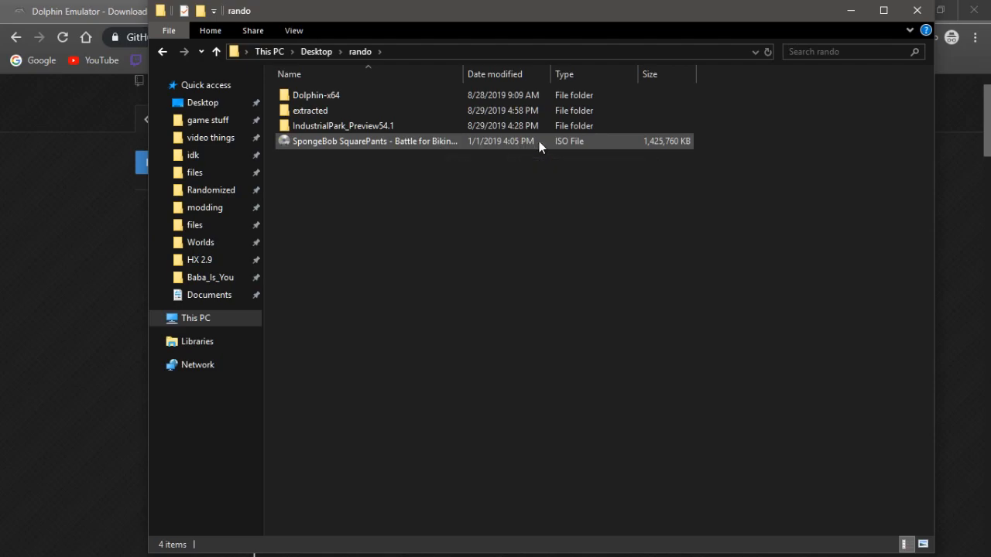
mouse_move(535, 147)
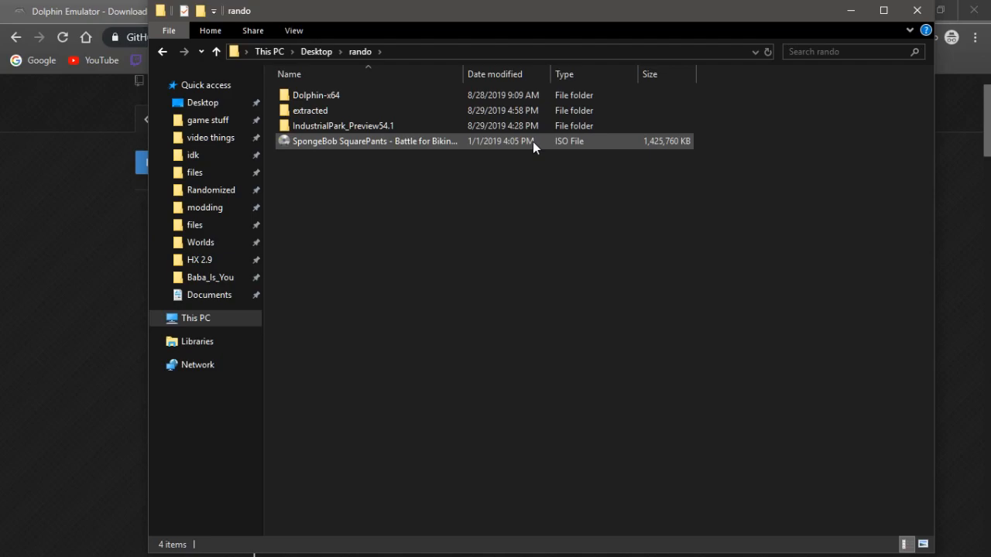
left_click(333, 95)
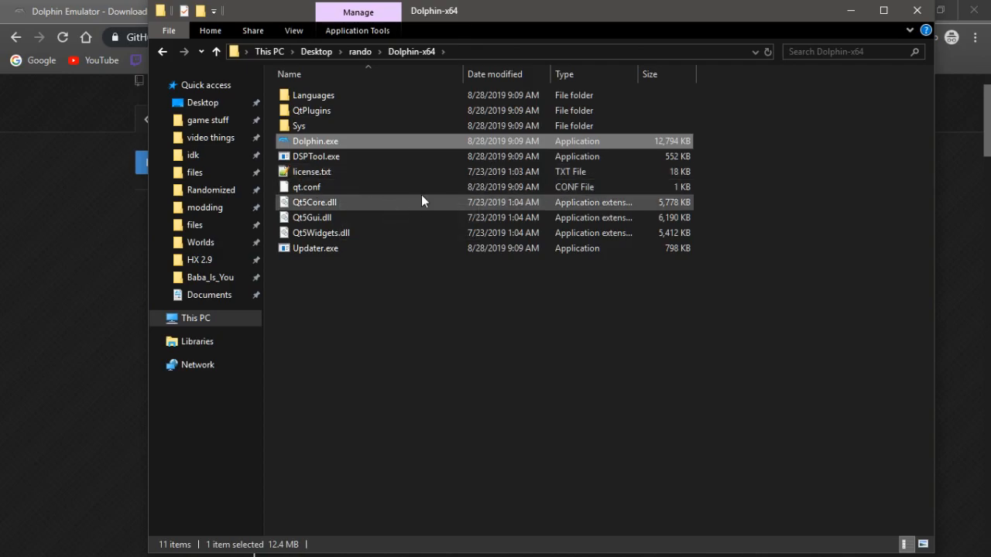
mouse_move(426, 163)
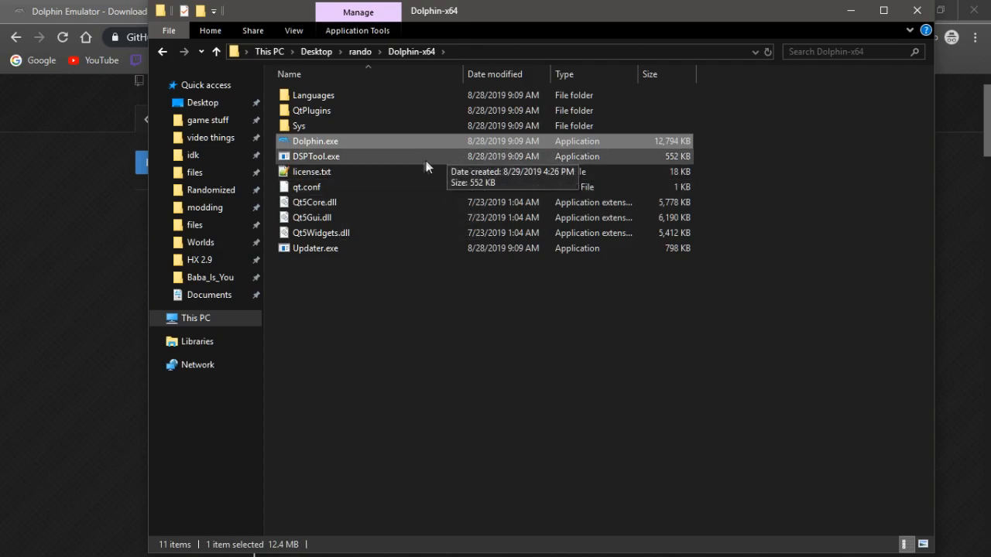
Step: Launch Dolphin and remove the rando extracted sys entry from the game folder paths
double_click(315, 141)
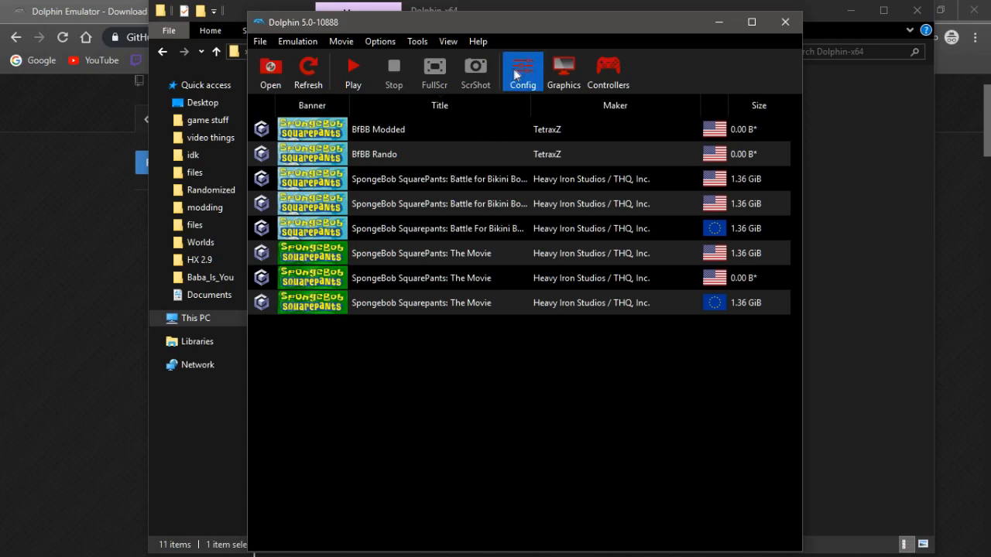
left_click(523, 70)
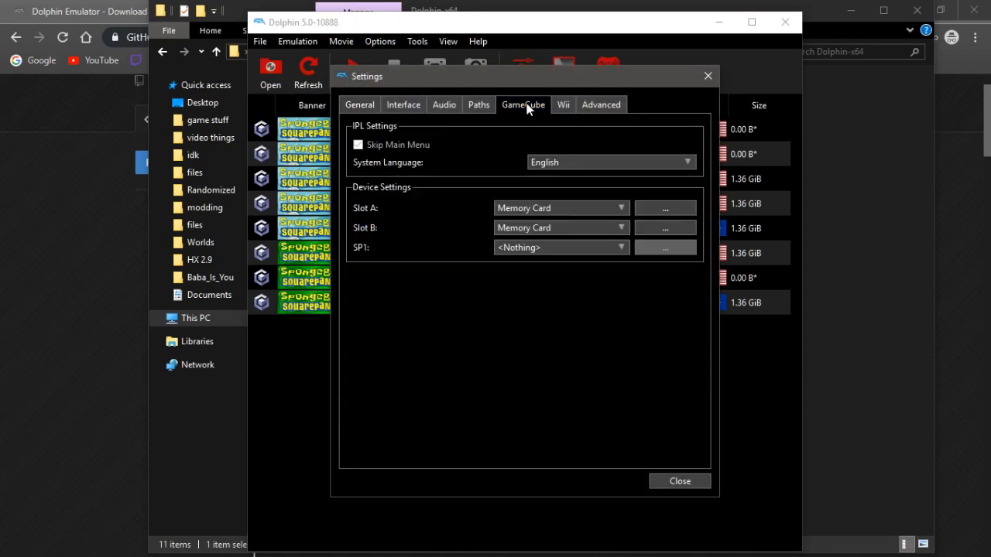
left_click(479, 104)
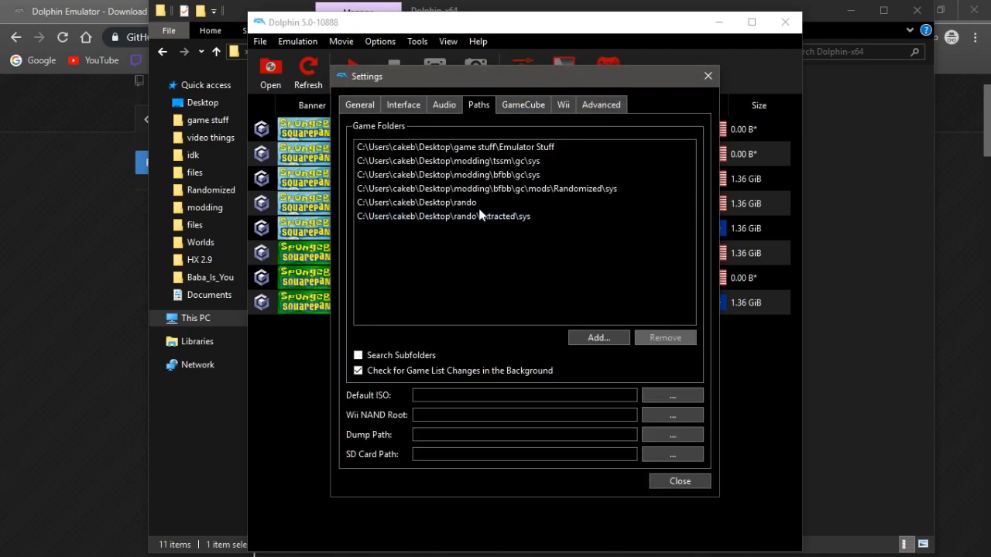
left_click(443, 216)
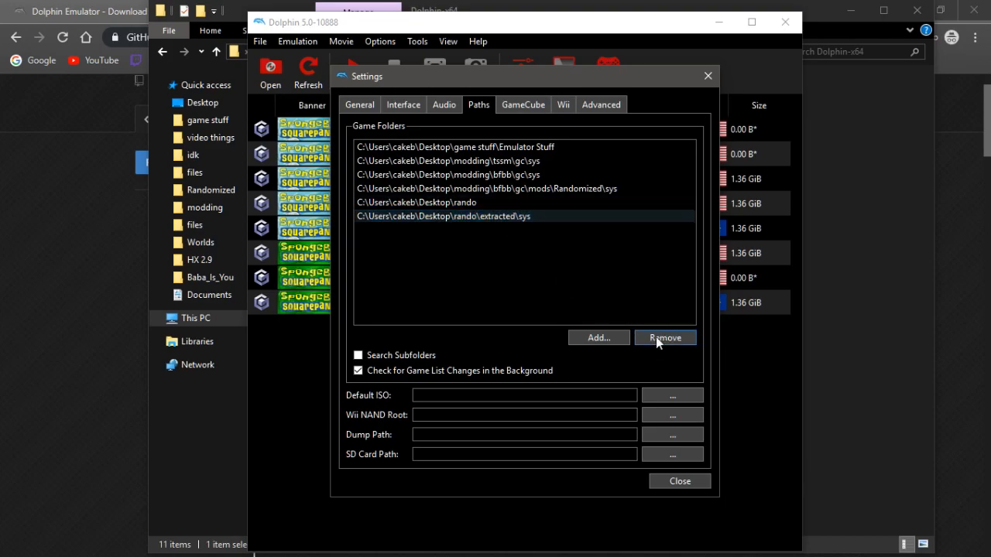
left_click(664, 338)
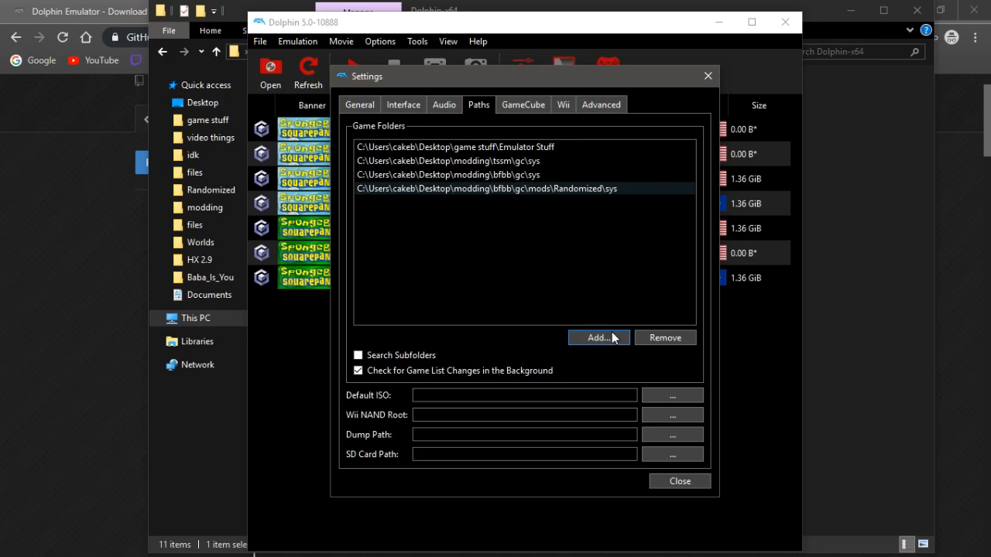
Step: Add the rando folder as a game folder
left_click(597, 338)
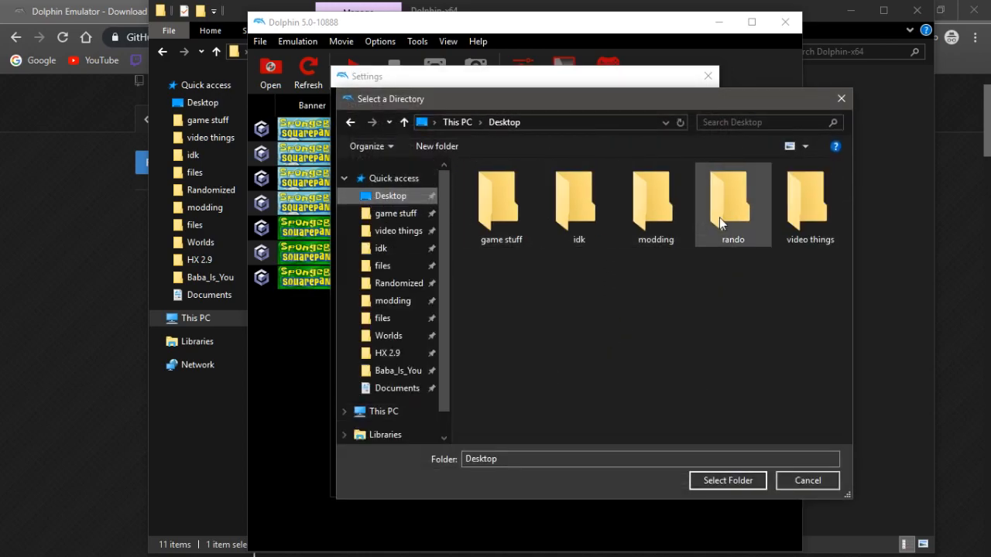
double_click(732, 198)
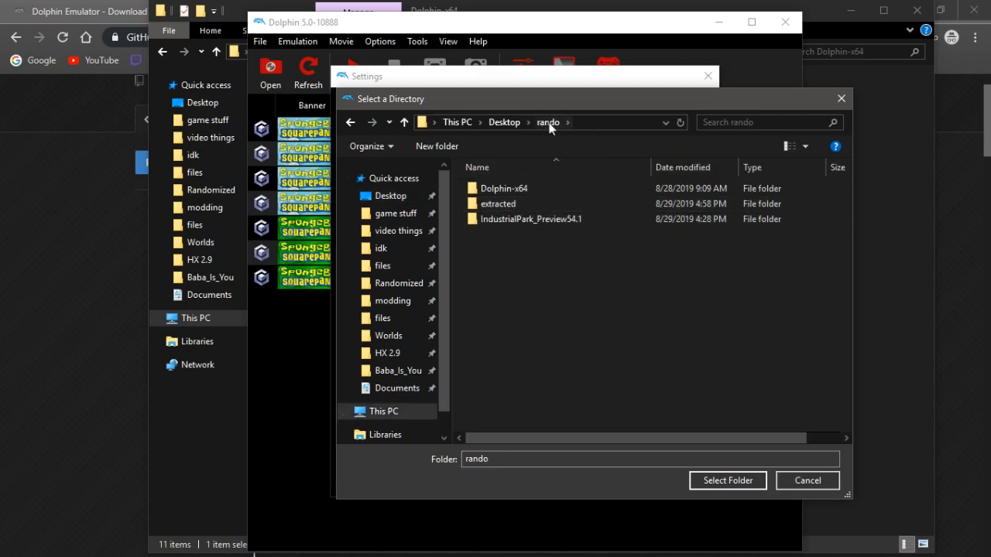
left_click(727, 480)
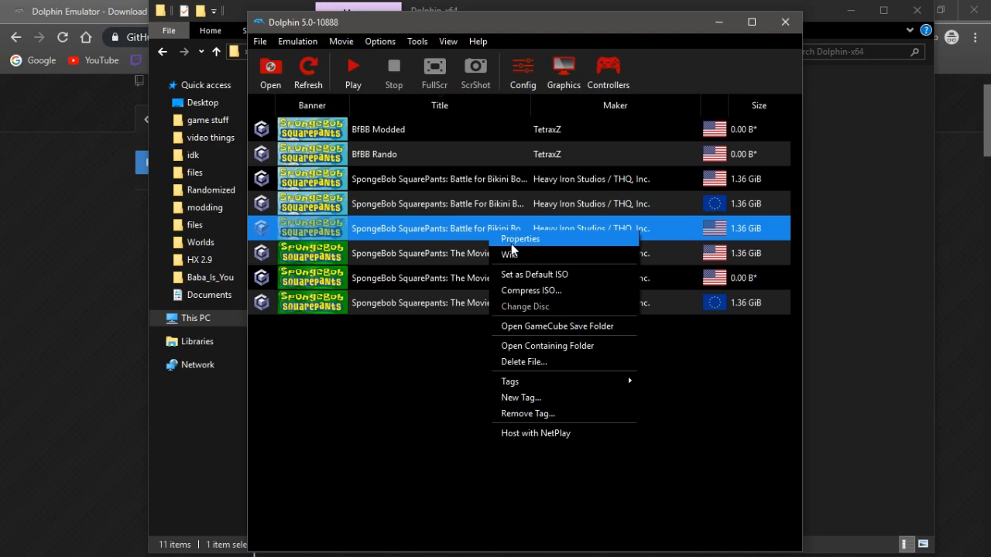
Step: Extract the entire Battle for Bikini Bottom disc into rando's extracted folder
left_click(519, 239)
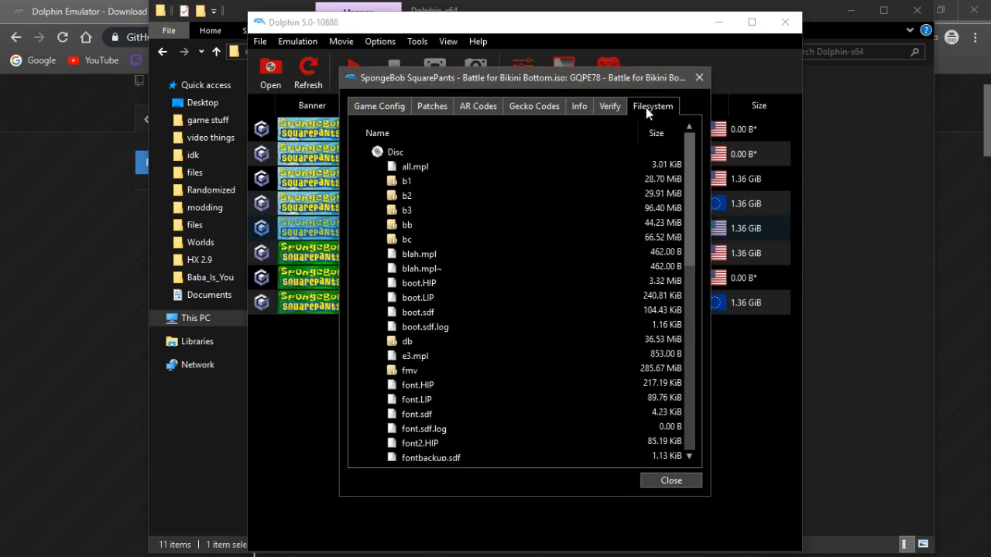
right_click(395, 152)
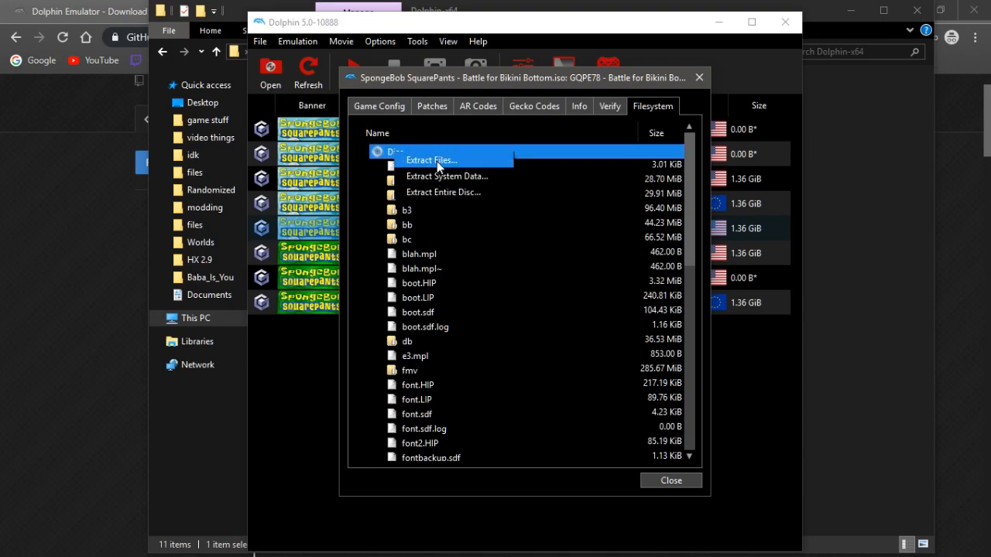
mouse_move(442, 192)
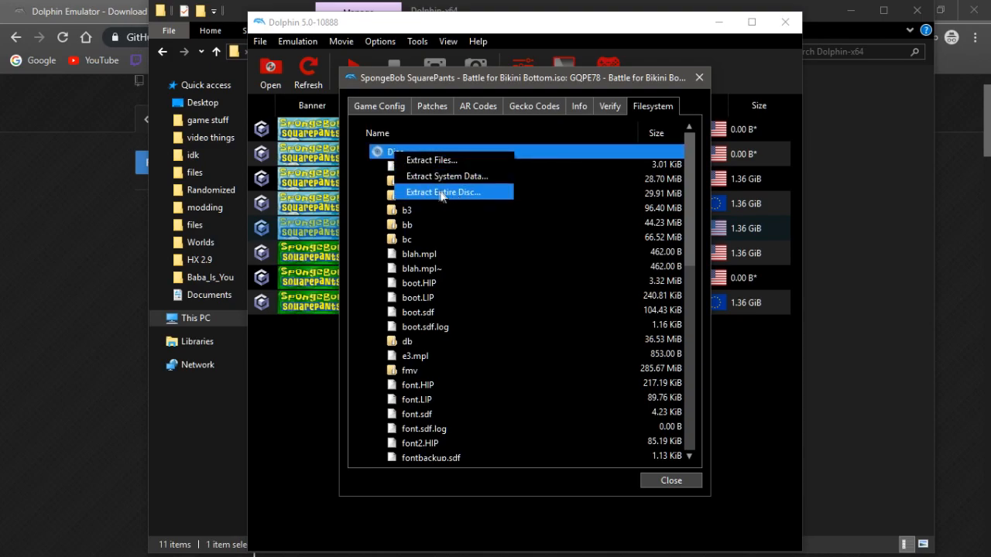
left_click(443, 192)
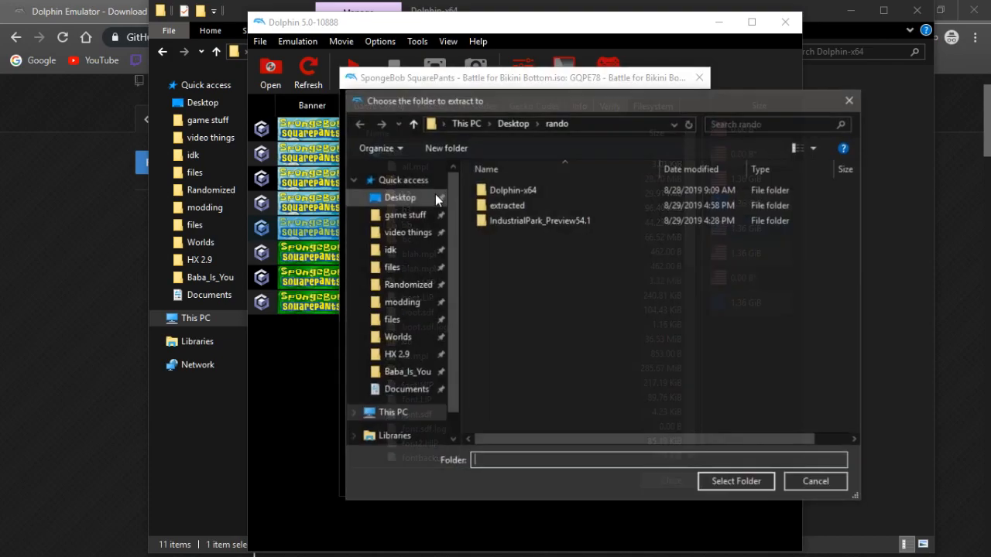
double_click(507, 205)
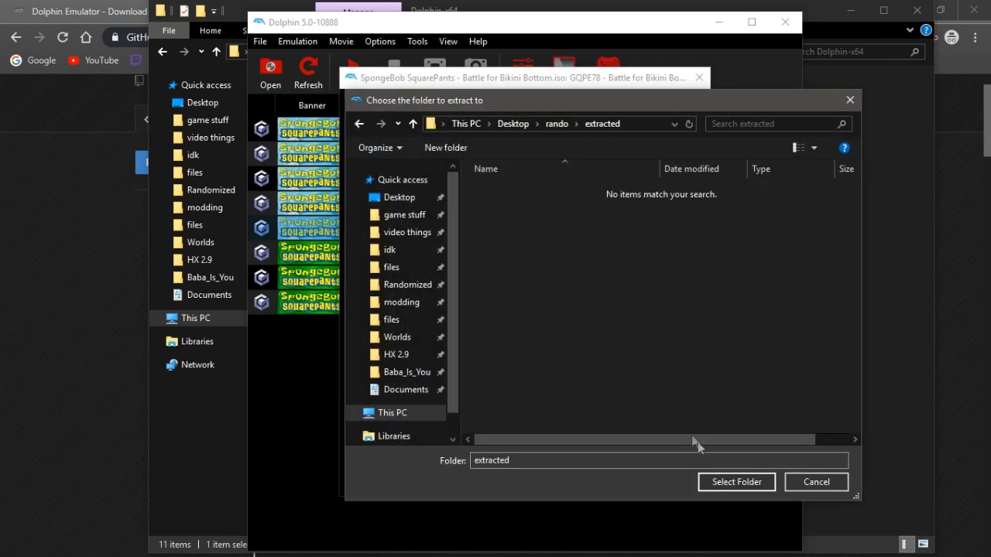
left_click(736, 482)
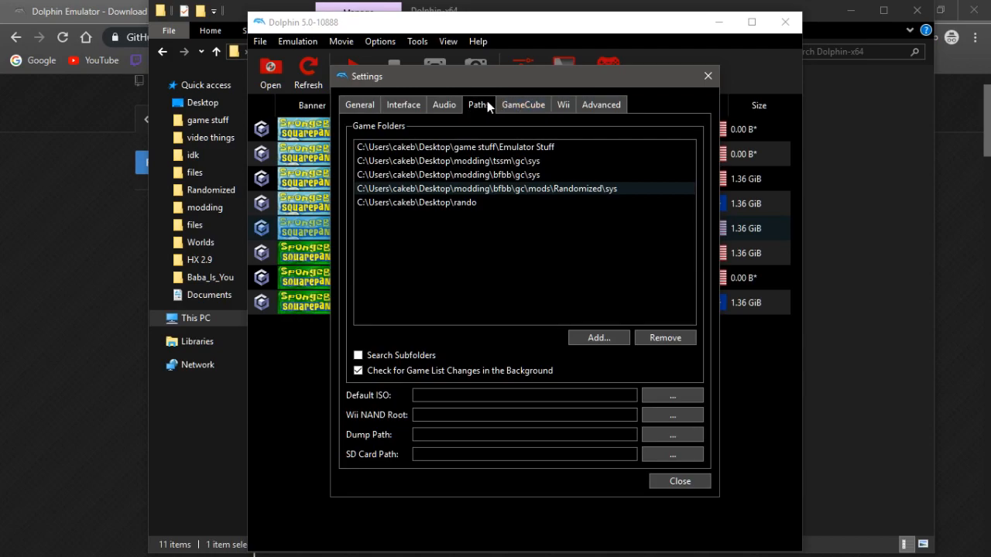
Step: Add rando\extracted\sys as a new Dolphin game folder
left_click(599, 338)
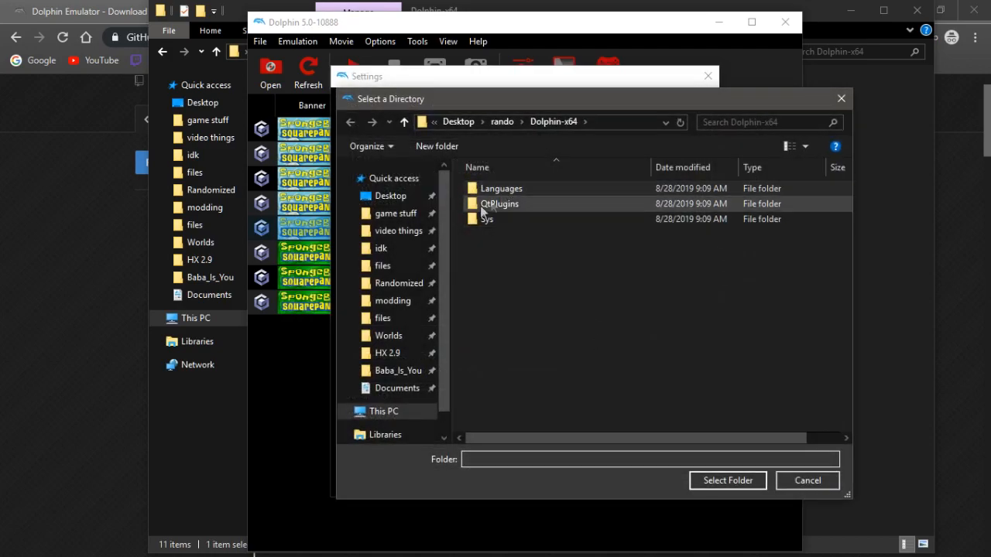
left_click(403, 122)
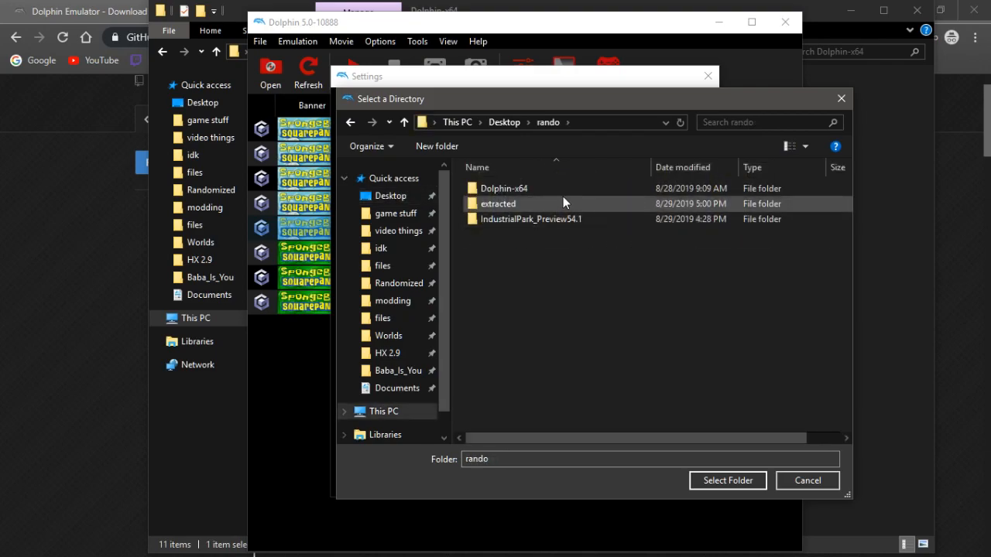
double_click(498, 204)
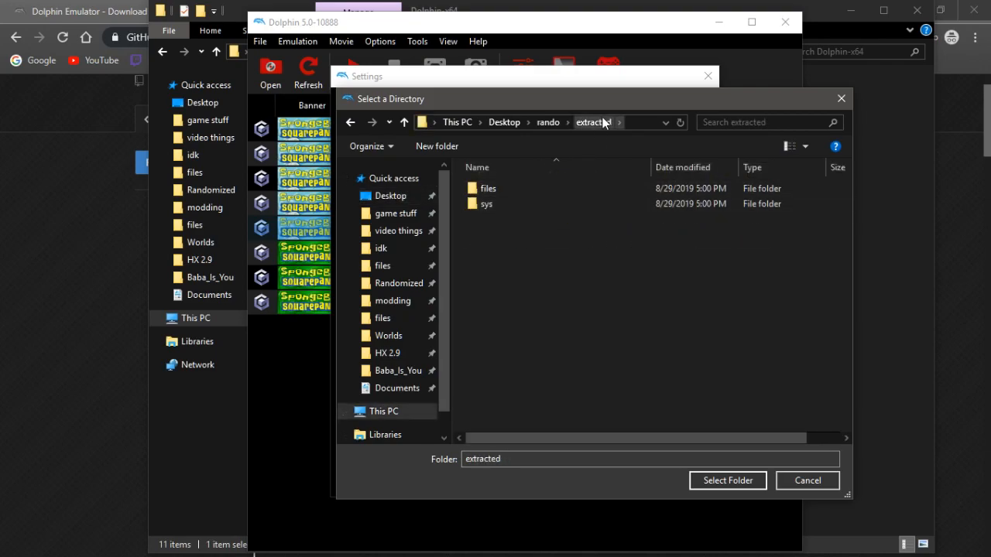
left_click(486, 203)
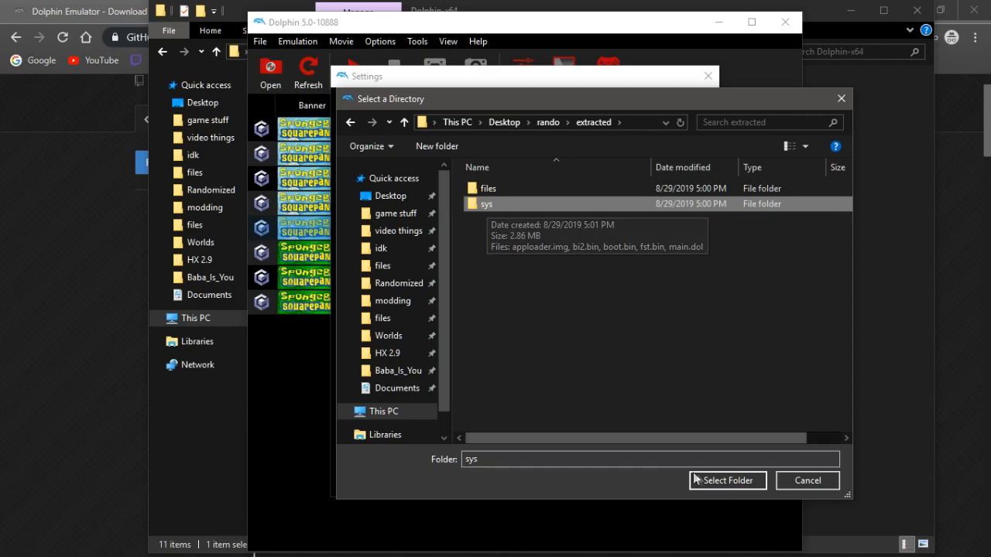
left_click(728, 480)
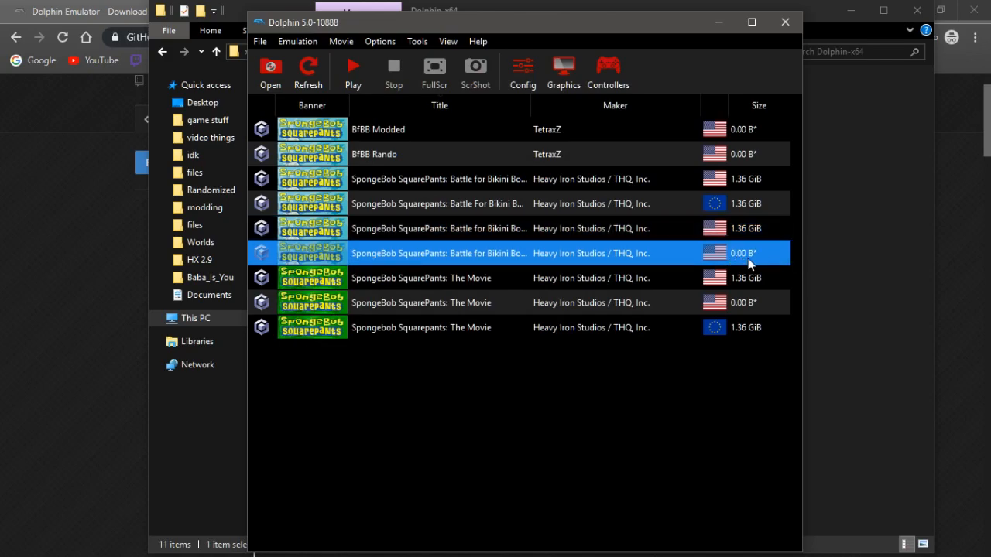
mouse_move(845, 378)
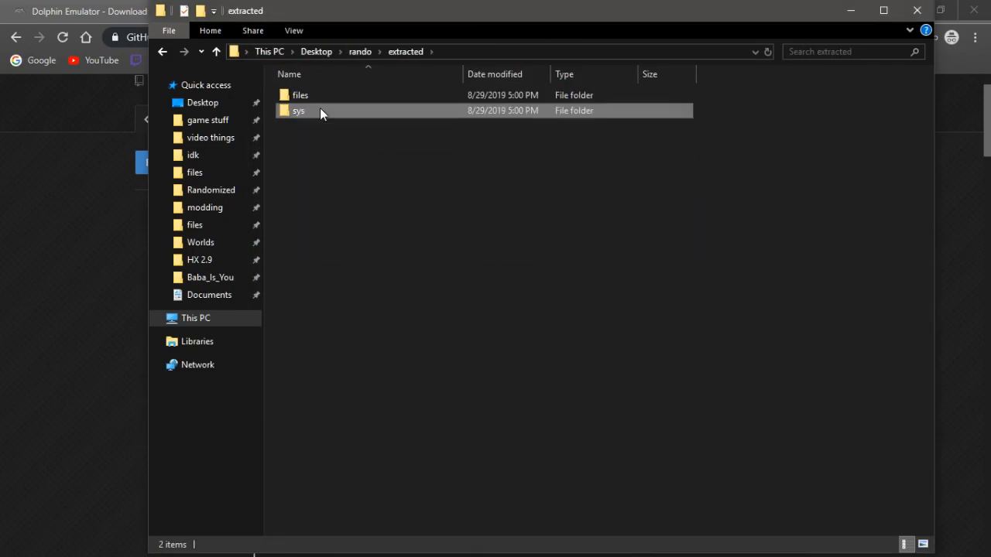
Step: Copy the files folder, rename the copy 'backup', and go back up to rando
left_click(300, 95)
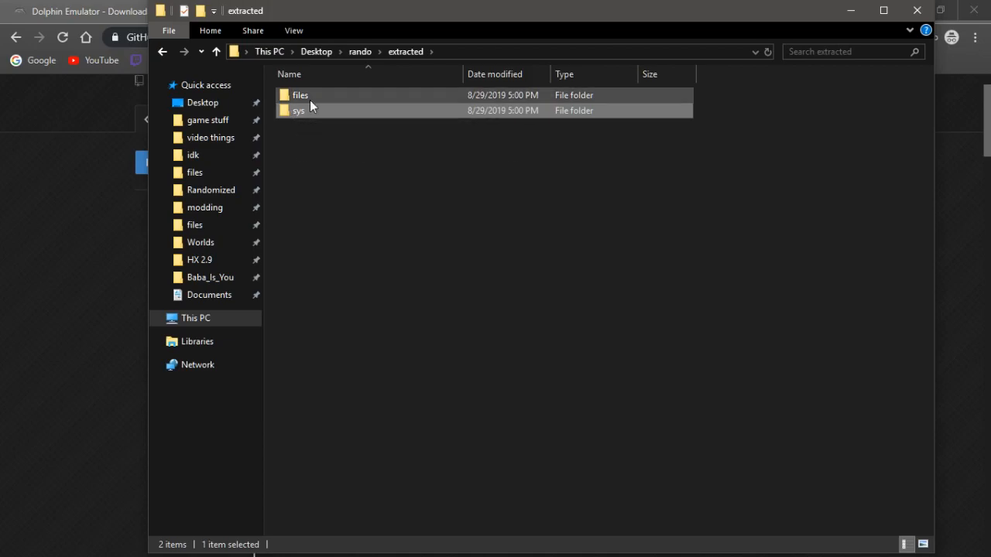
left_click(301, 94)
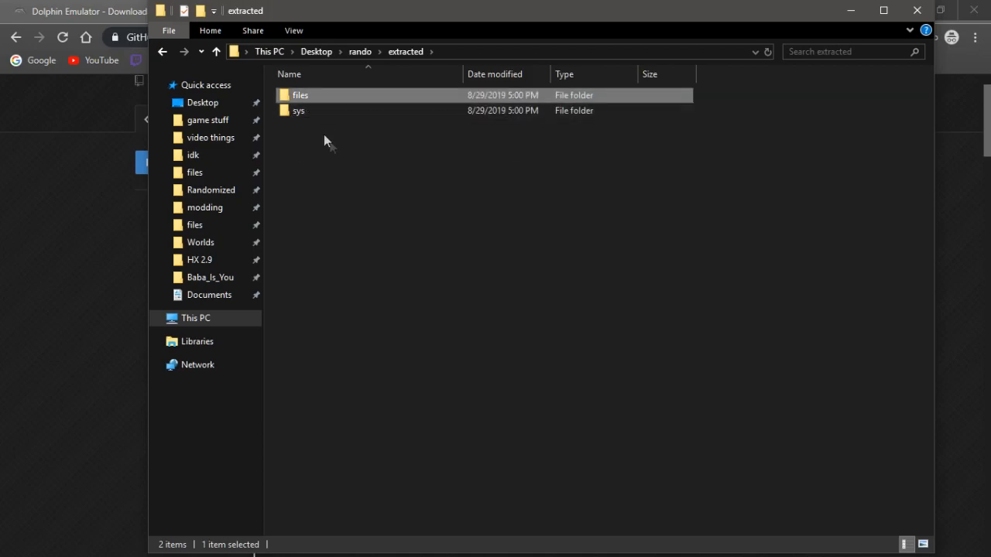
left_click(356, 157)
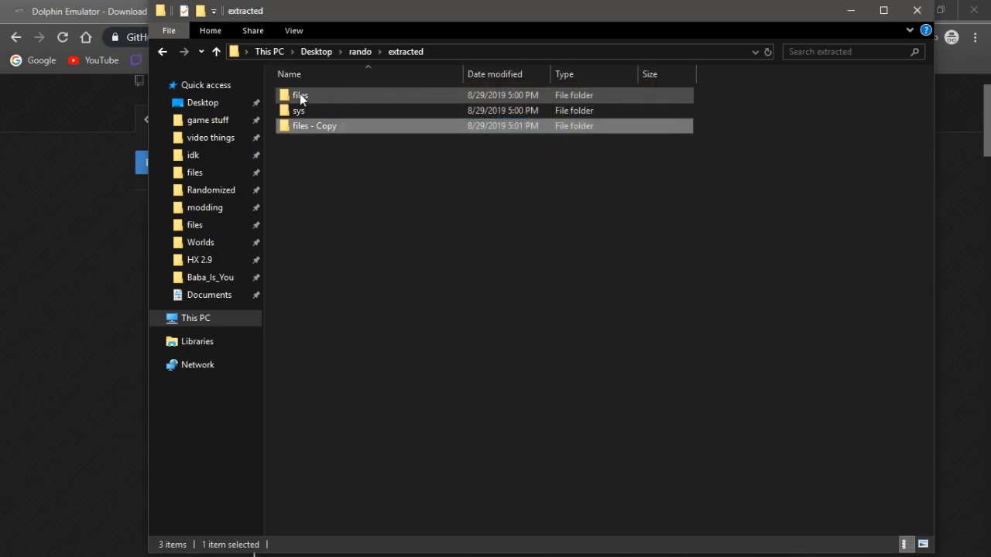
left_click(314, 126)
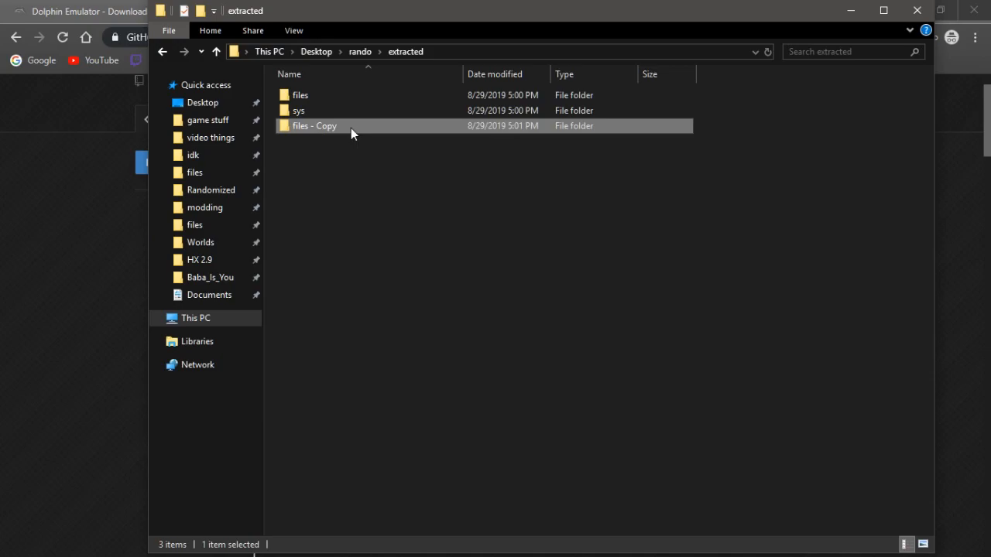
mouse_move(352, 125)
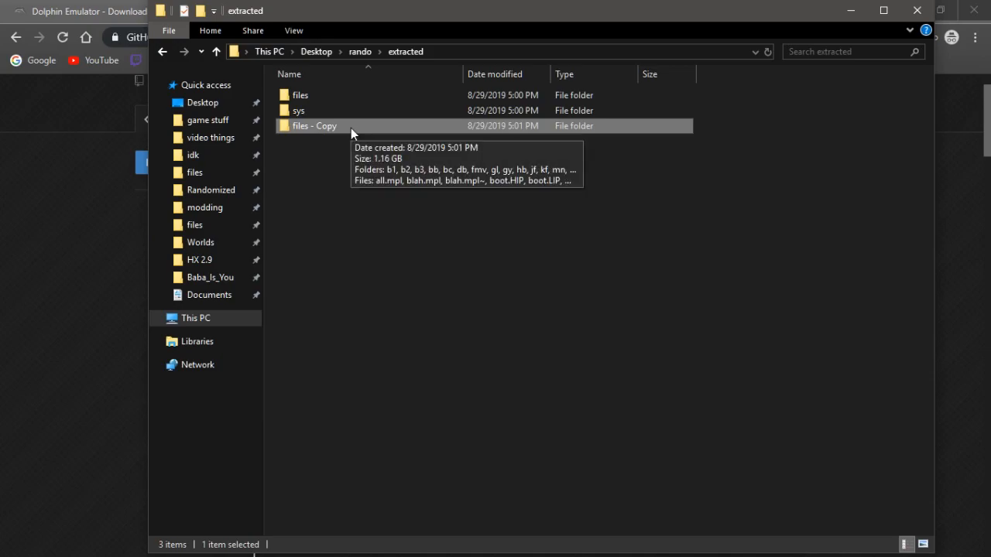
type("backup")
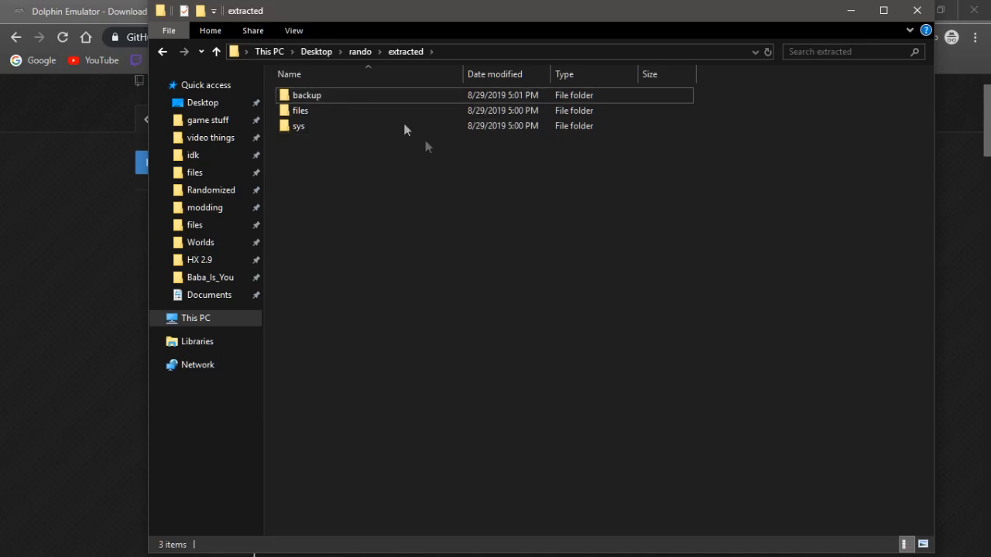
left_click(162, 52)
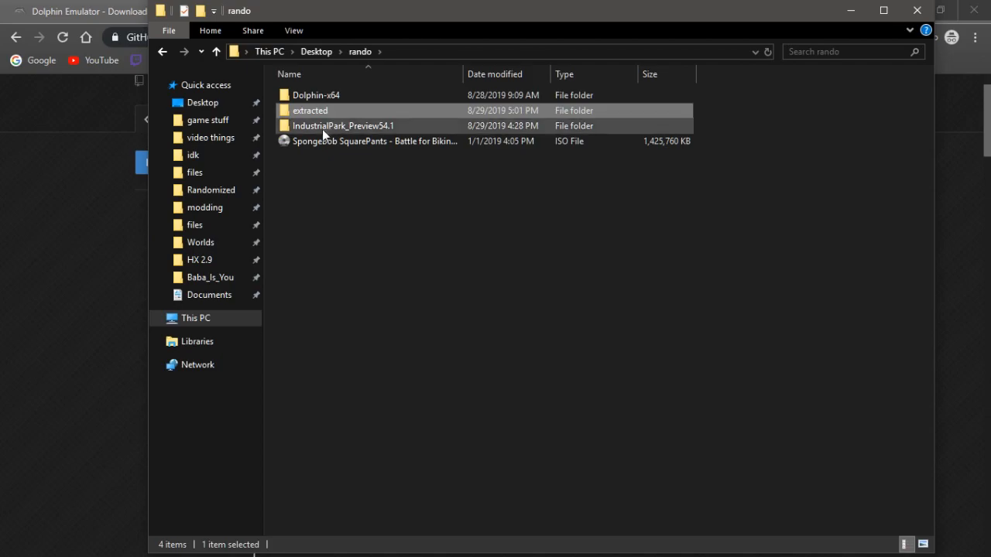
Step: Open IndustrialPark_Preview54.1 and launch Randomizer.exe
double_click(343, 125)
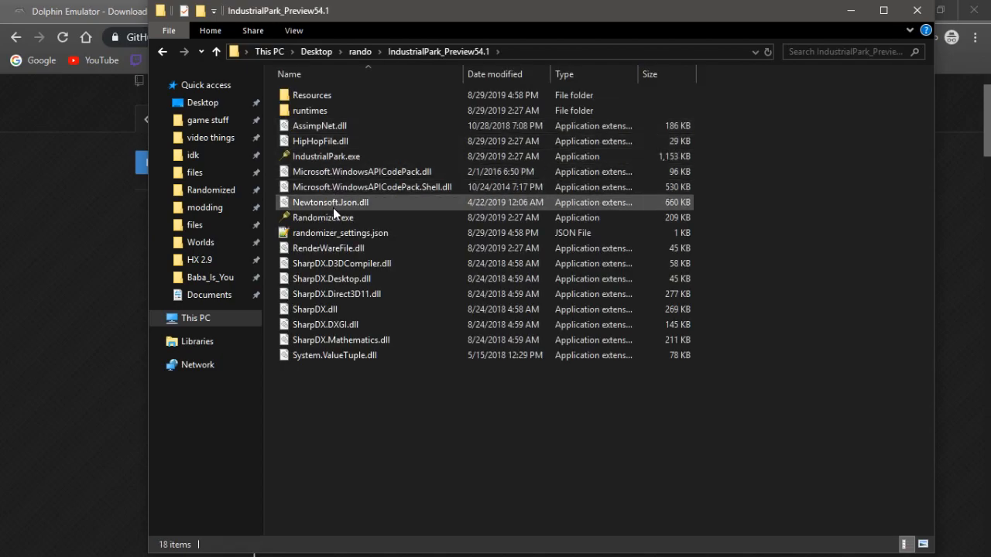
left_click(323, 218)
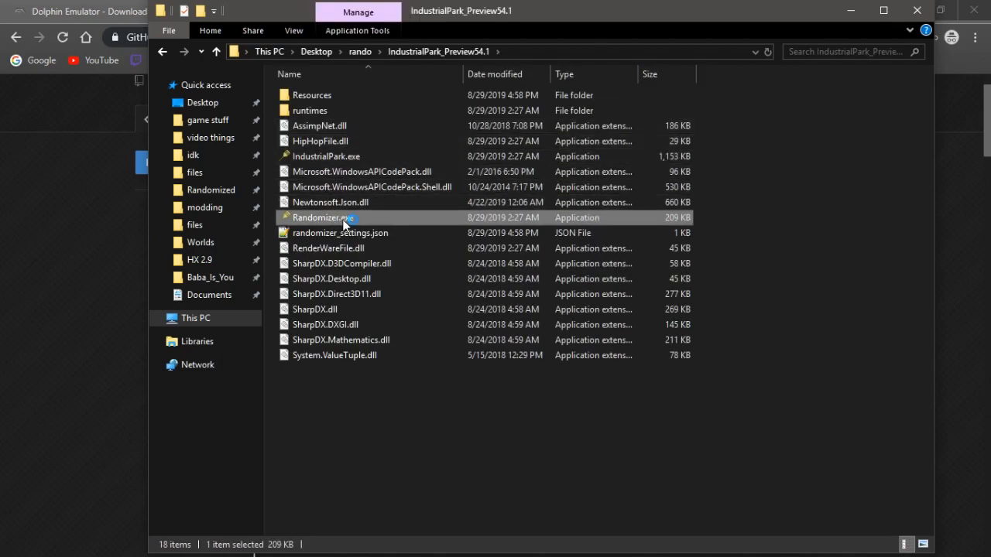
double_click(318, 217)
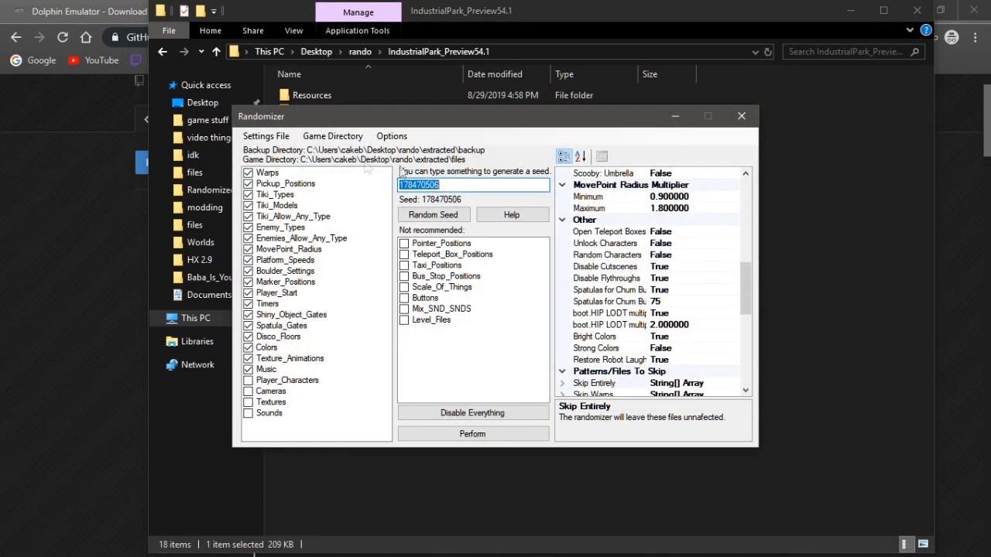
mouse_move(280, 356)
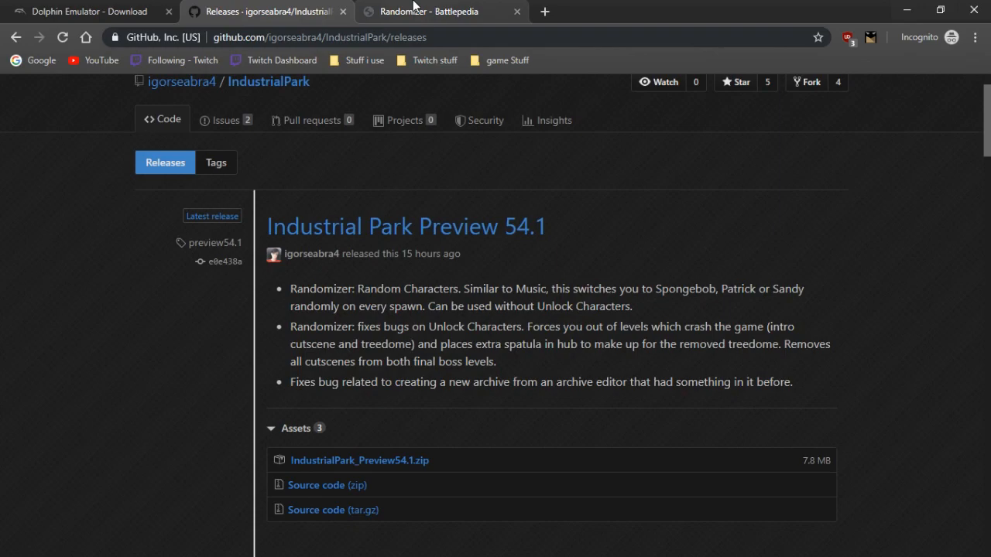
Step: Switch to the Battlepedia Randomizer guide and scroll down to its Game Directory section
left_click(442, 11)
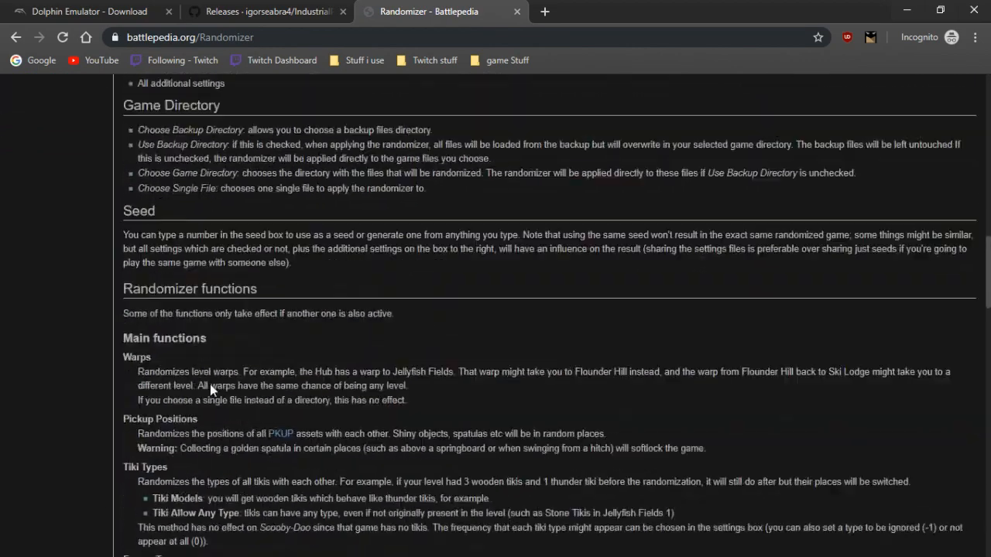
scroll("down", 3)
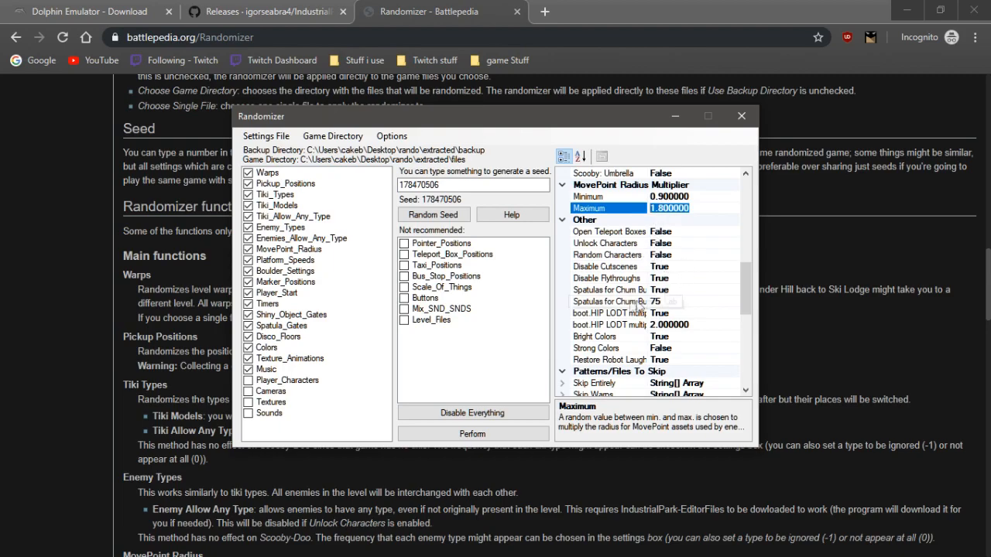
left_click(472, 185)
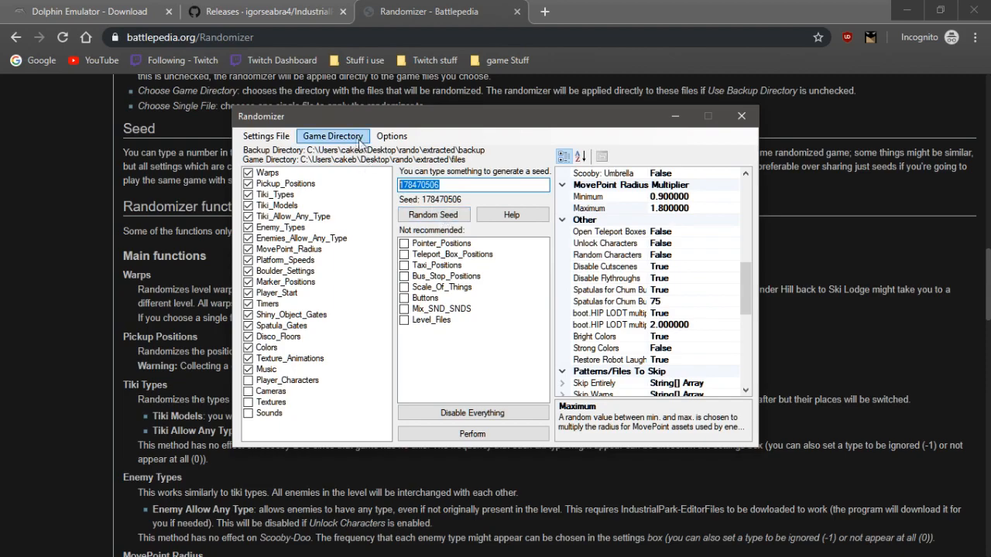
Step: Point the Randomizer's backup directory at extracted\backup and its game directory at extracted\files
left_click(333, 136)
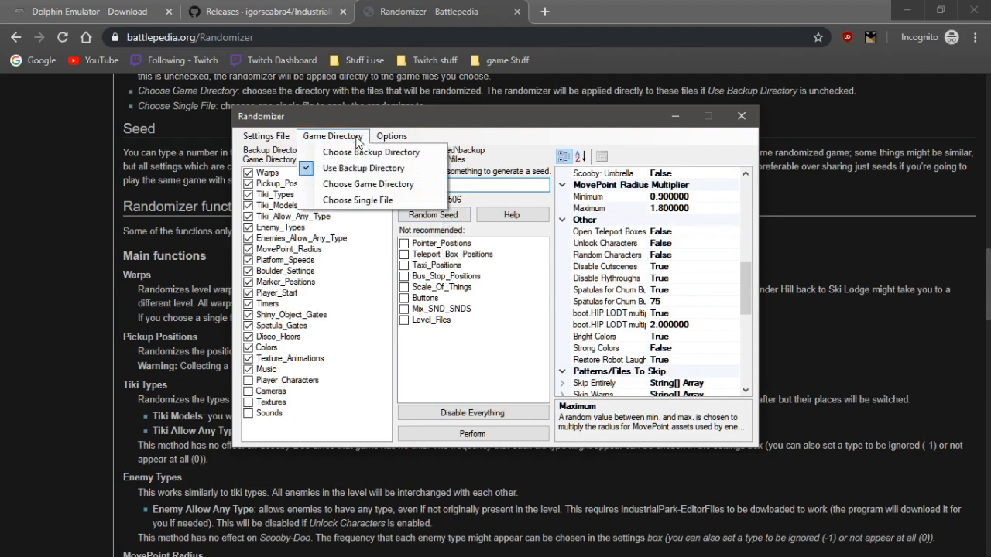
left_click(371, 152)
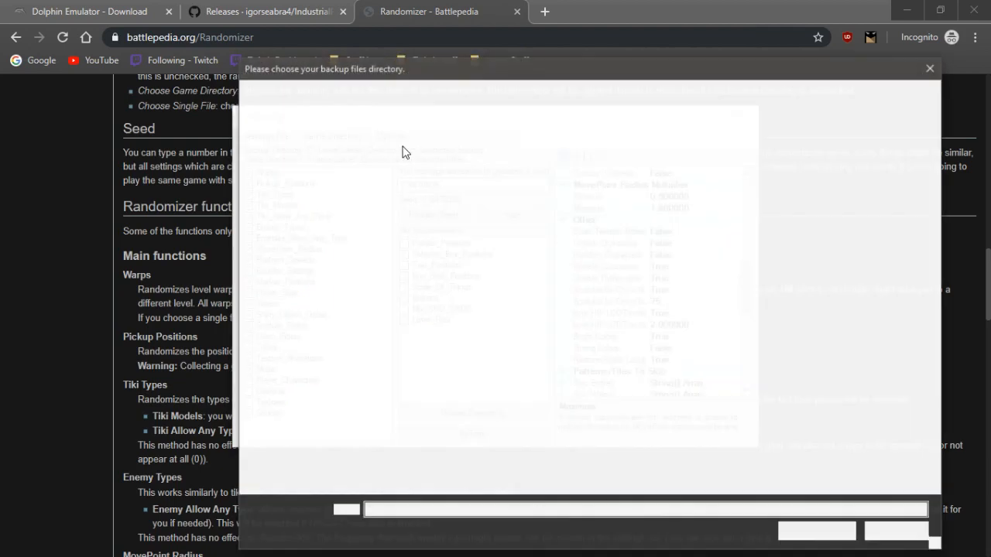
left_click(395, 158)
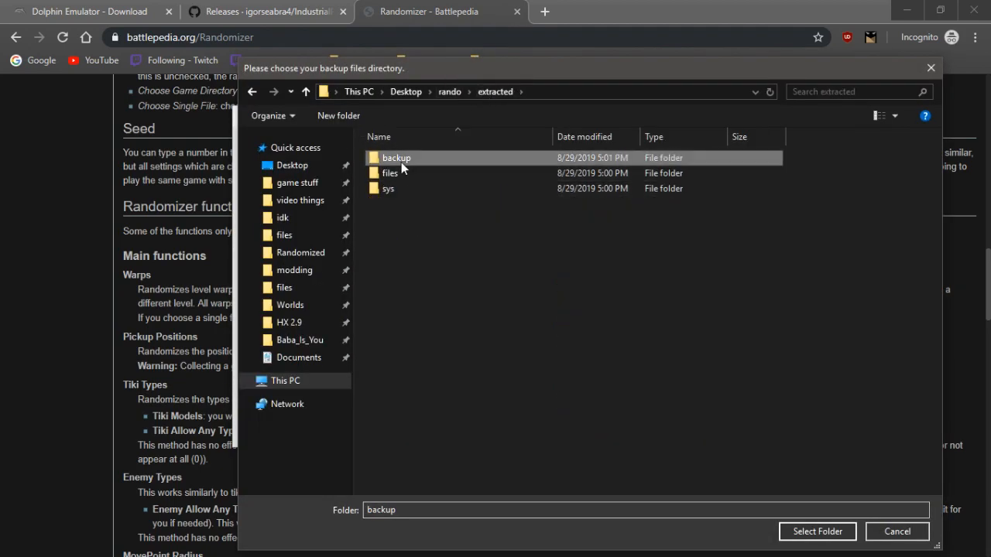
left_click(817, 532)
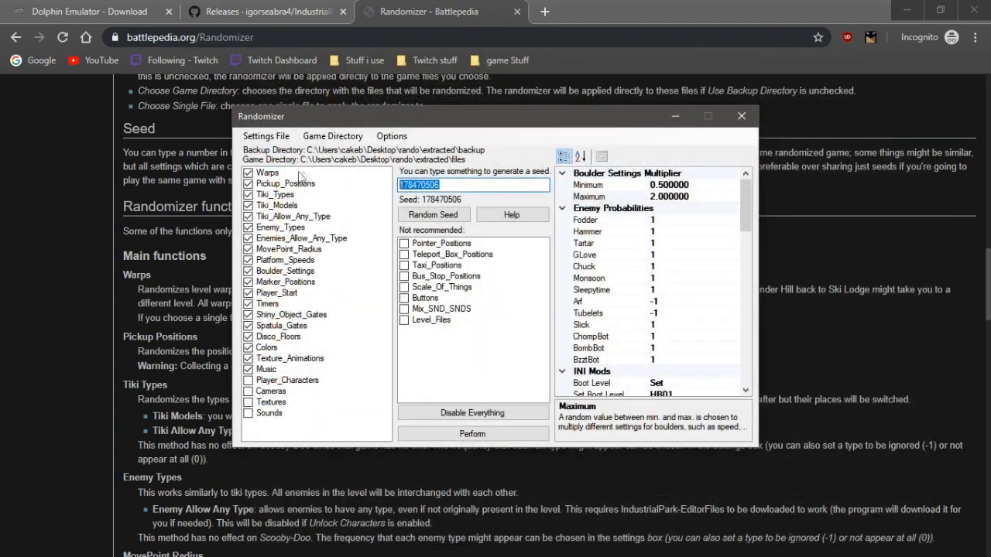
left_click(332, 135)
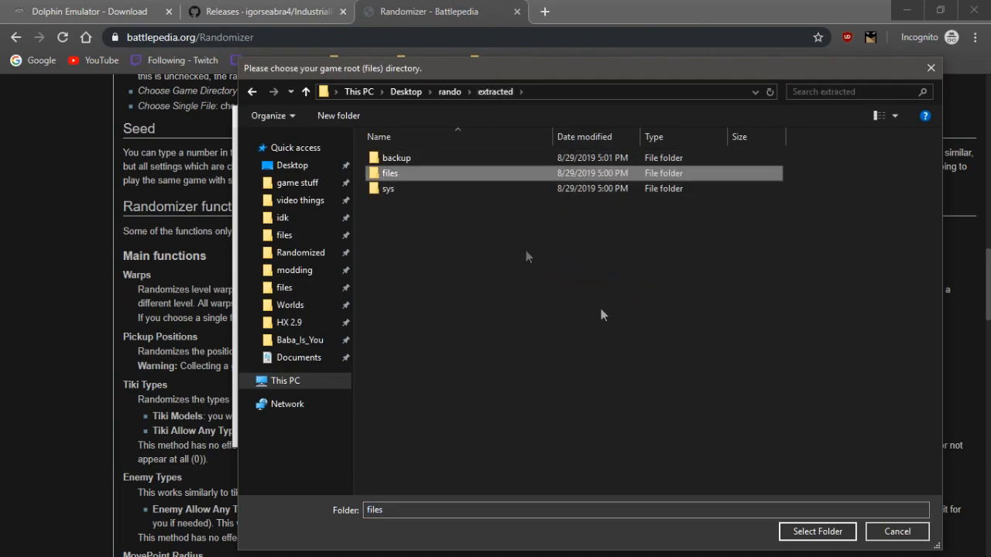
left_click(817, 532)
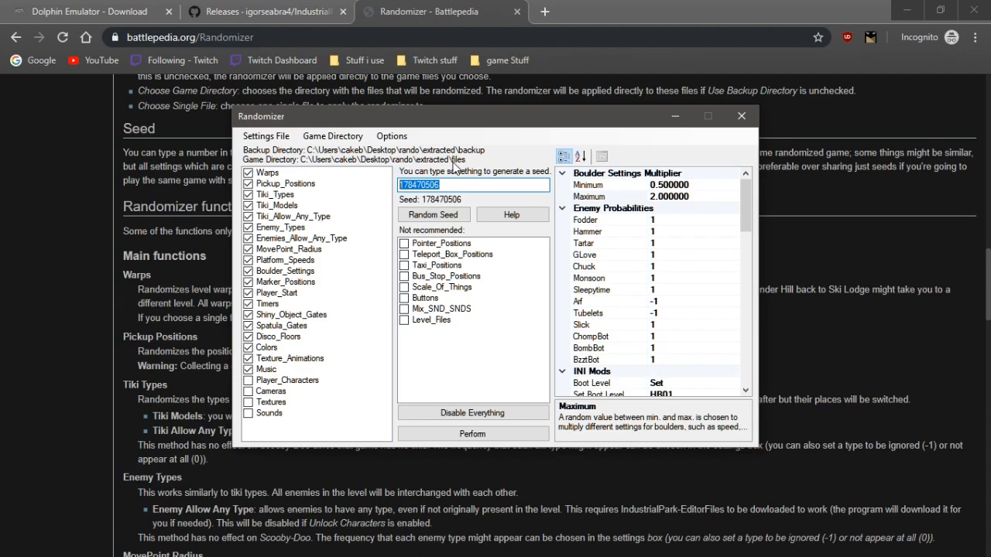
mouse_move(509, 178)
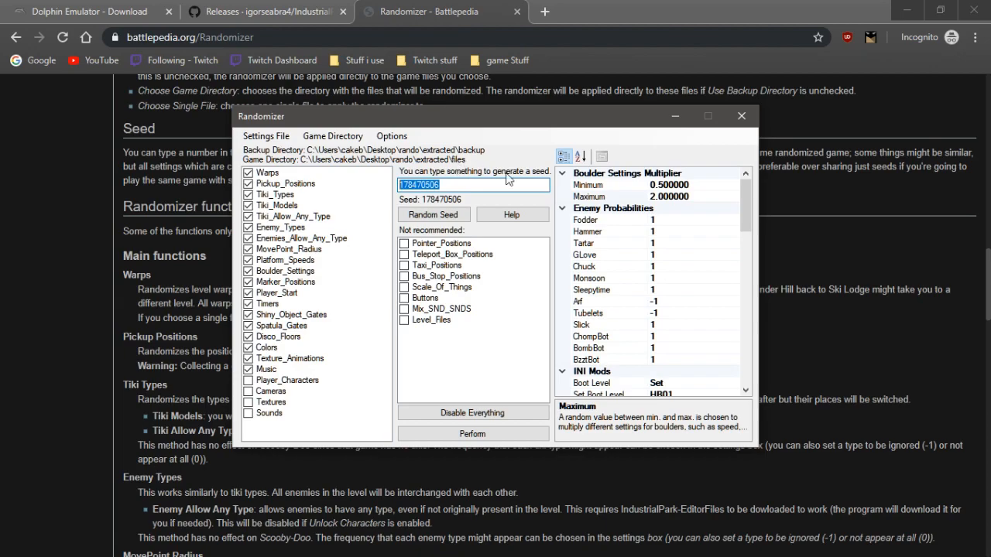
mouse_move(472, 412)
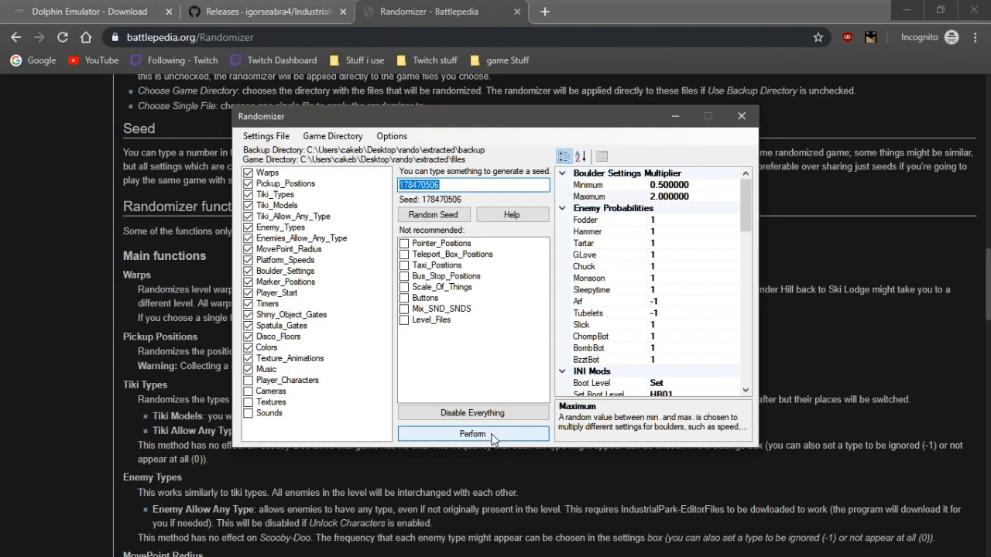
mouse_move(473, 411)
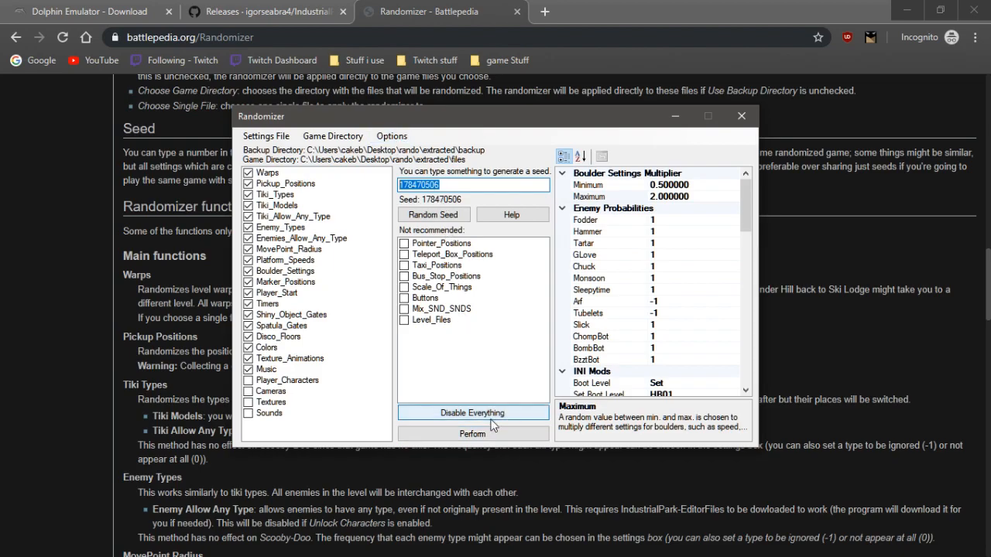
Step: Start the randomization and accept downloading the missing IndustrialPark-EditorFiles
left_click(473, 434)
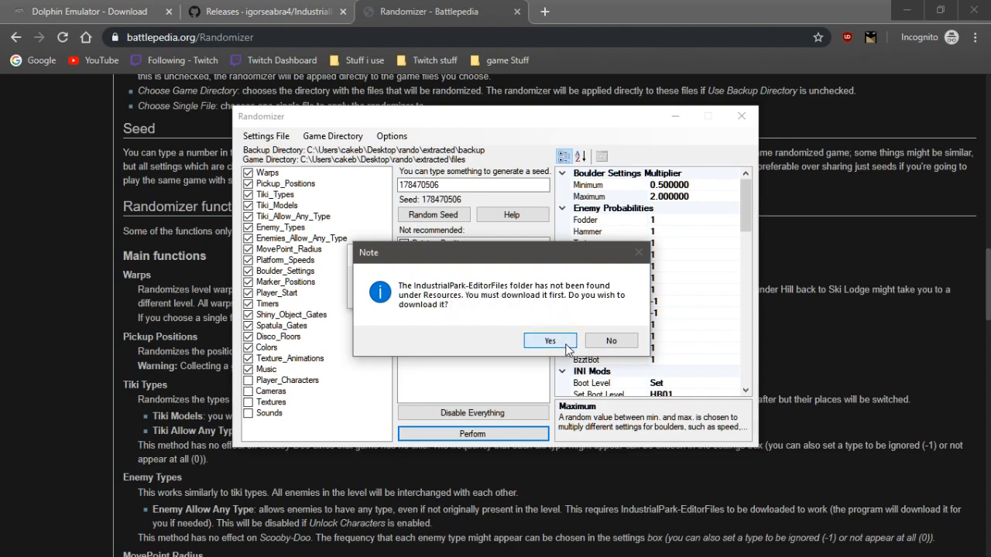
left_click(550, 341)
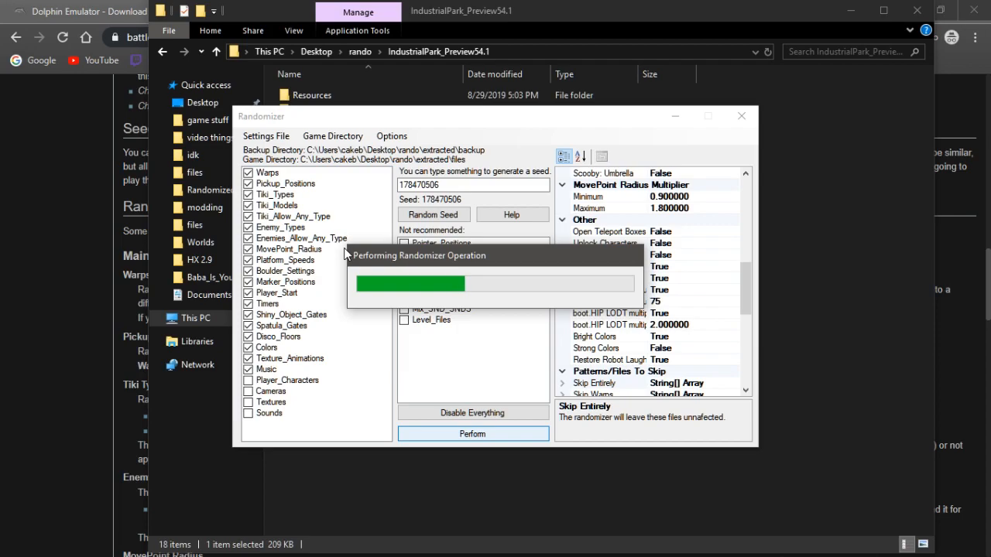
mouse_move(317, 306)
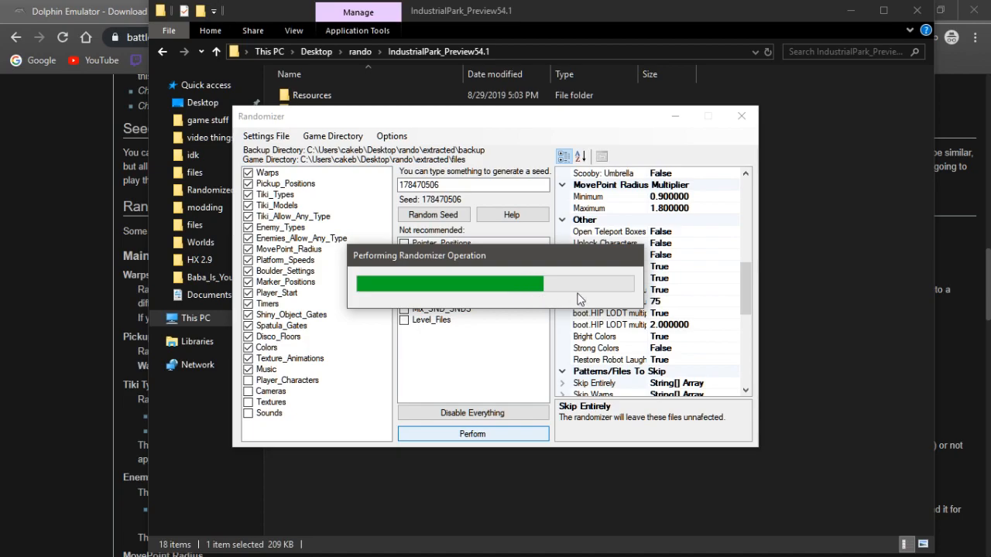
mouse_move(584, 288)
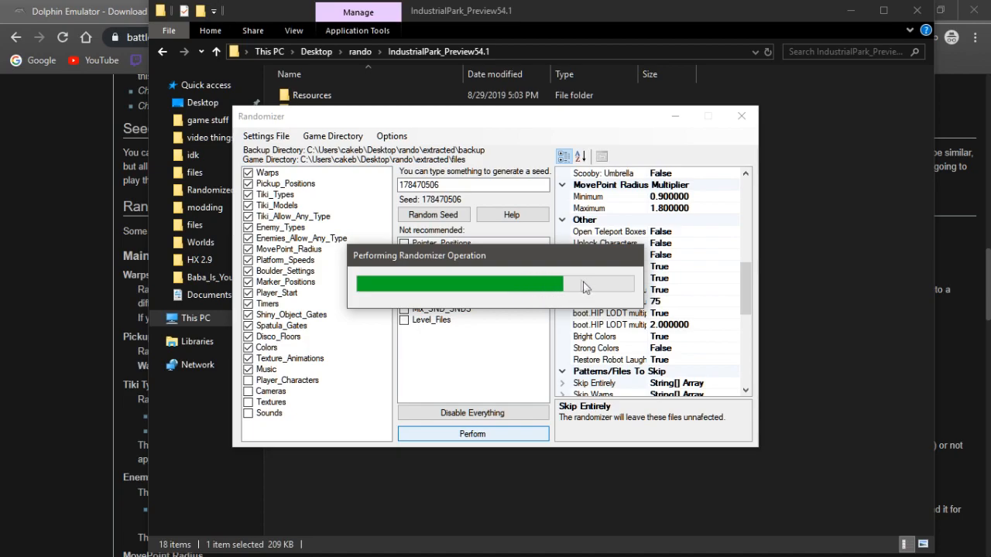
mouse_move(558, 300)
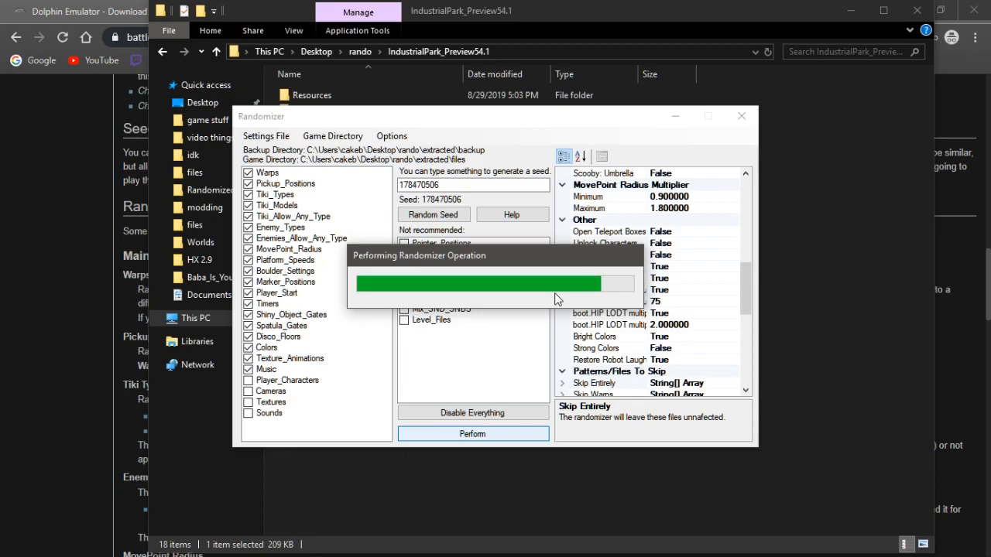
mouse_move(625, 302)
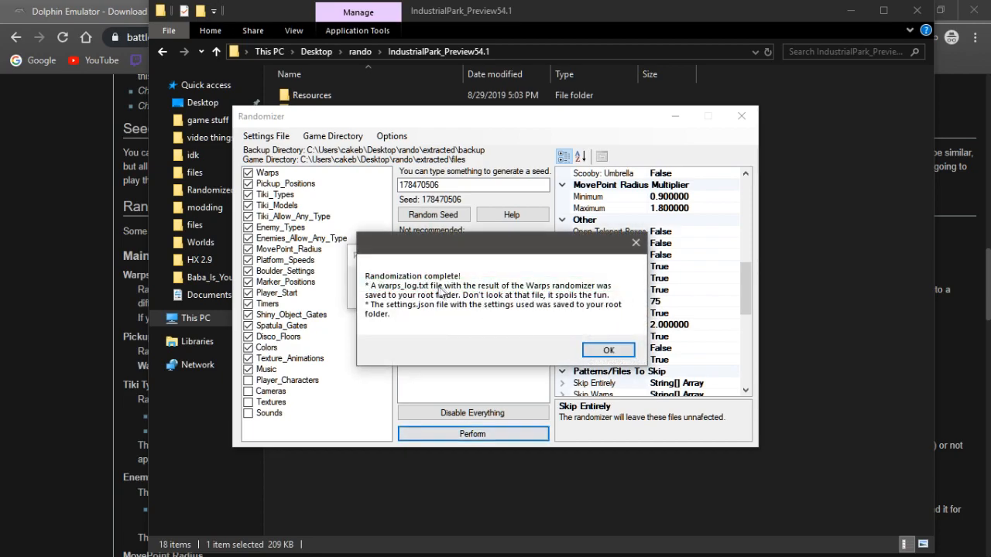
mouse_move(430, 315)
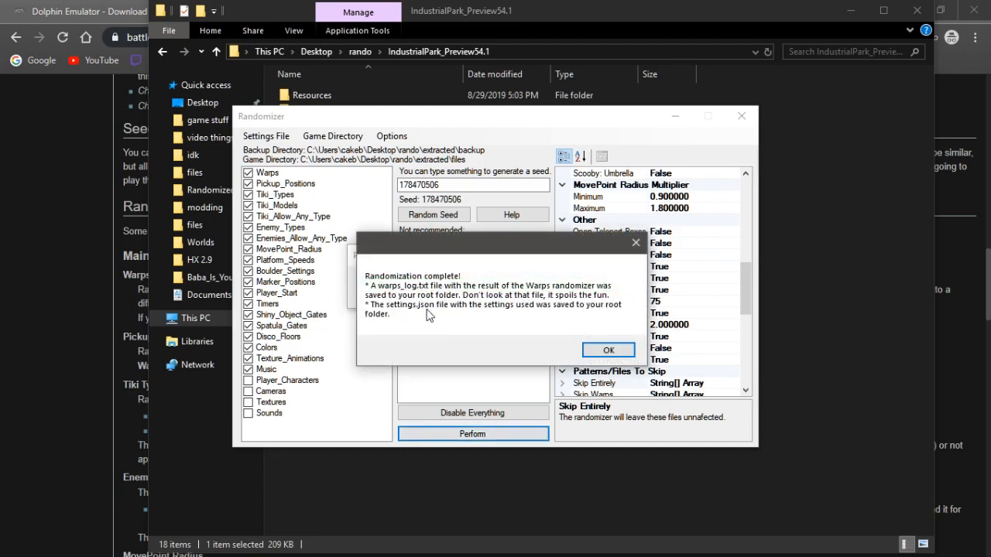
Step: Dismiss the 'Randomization complete' message once the progress bar finishes
left_click(609, 350)
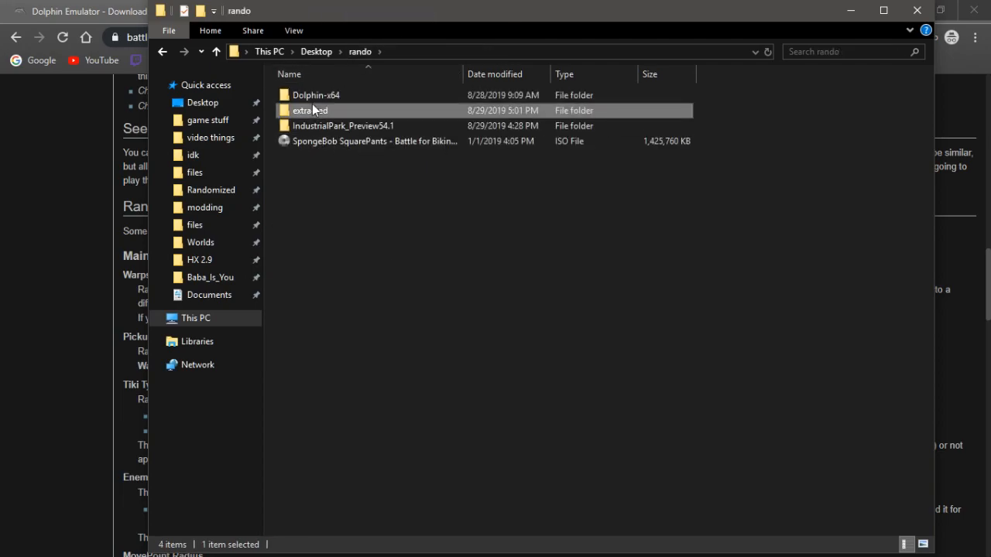
Step: Check the extracted game files for the new warps_log.txt and settings.json
double_click(309, 110)
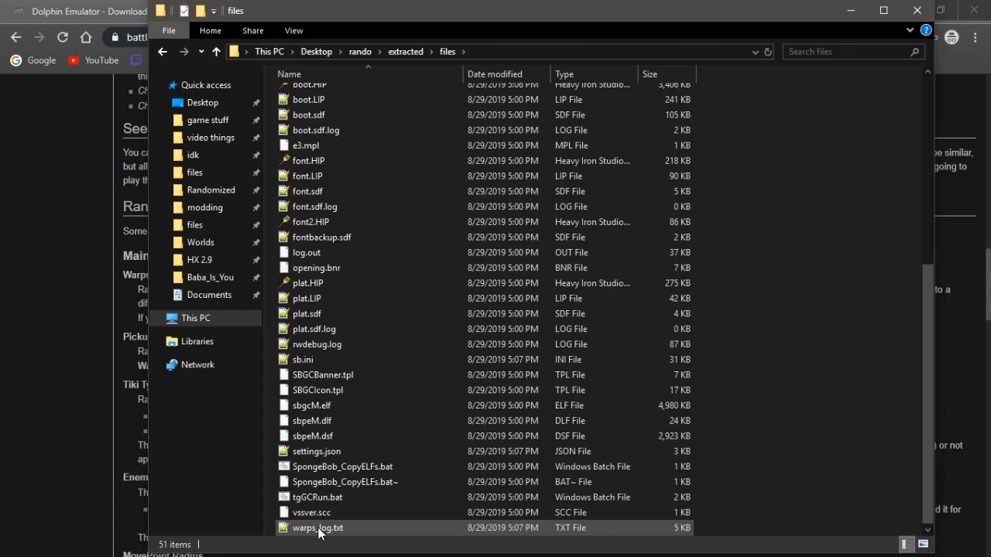
left_click(162, 51)
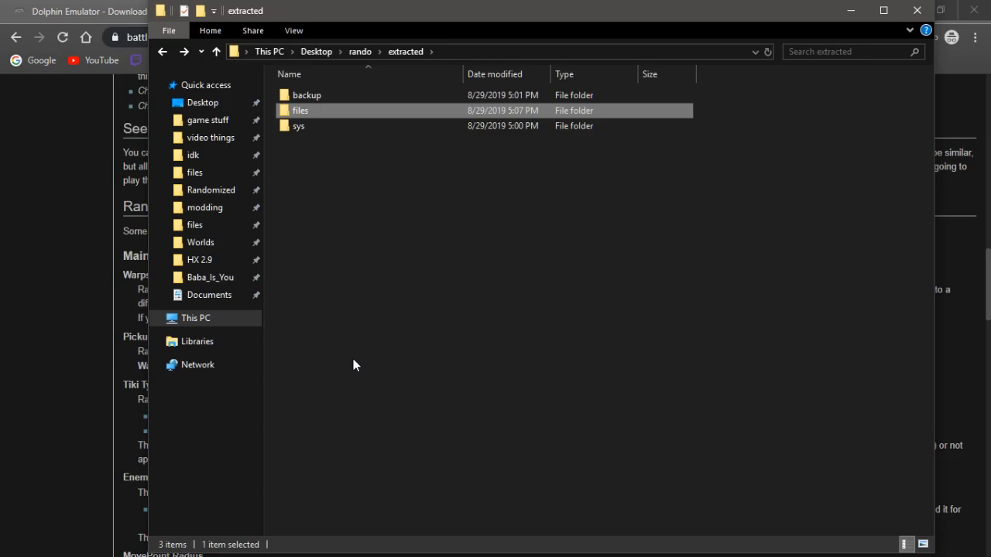
mouse_move(391, 365)
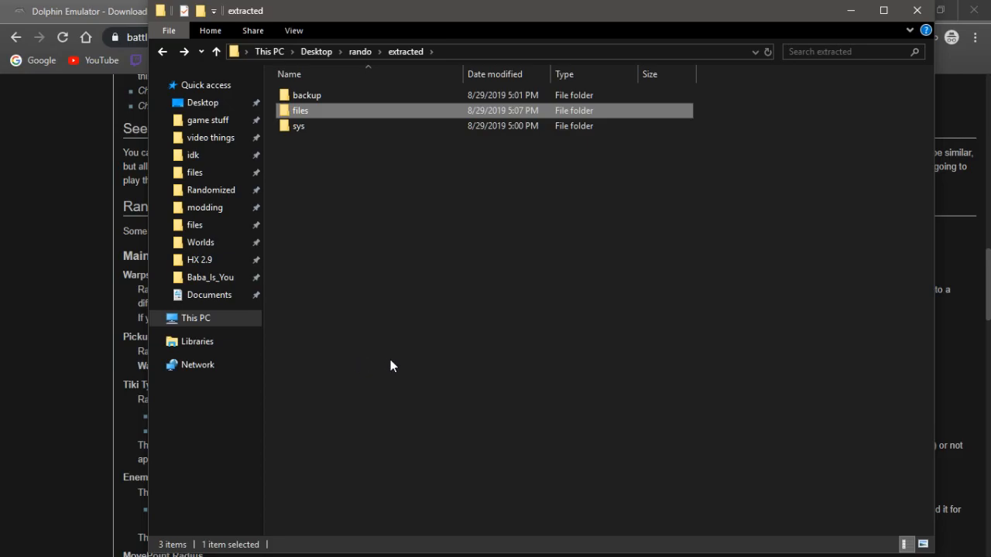
mouse_move(395, 365)
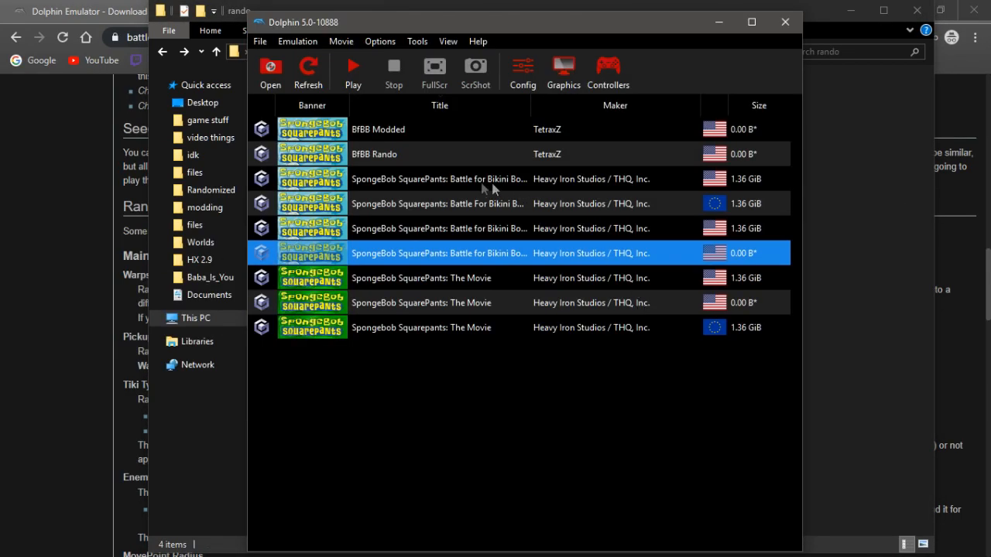
mouse_move(748, 259)
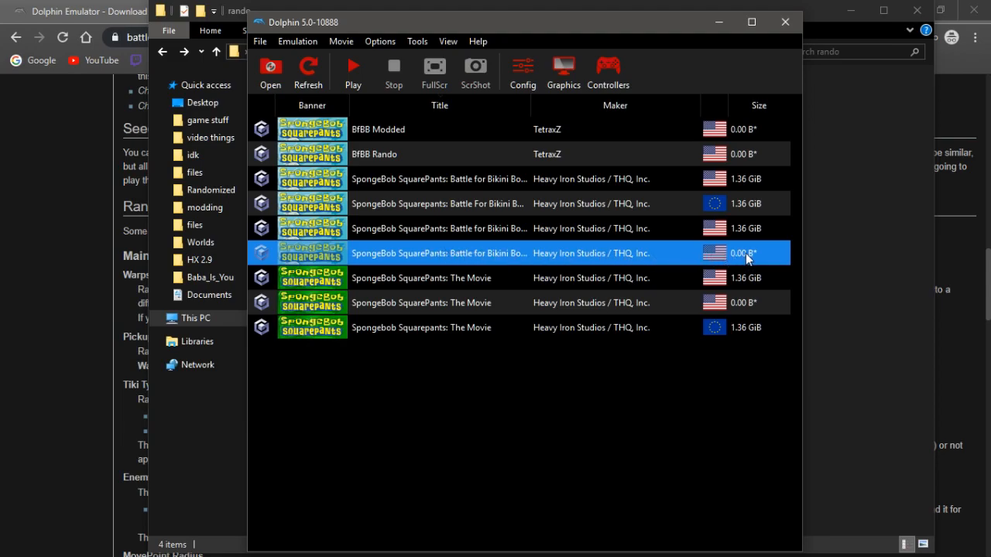
mouse_move(738, 264)
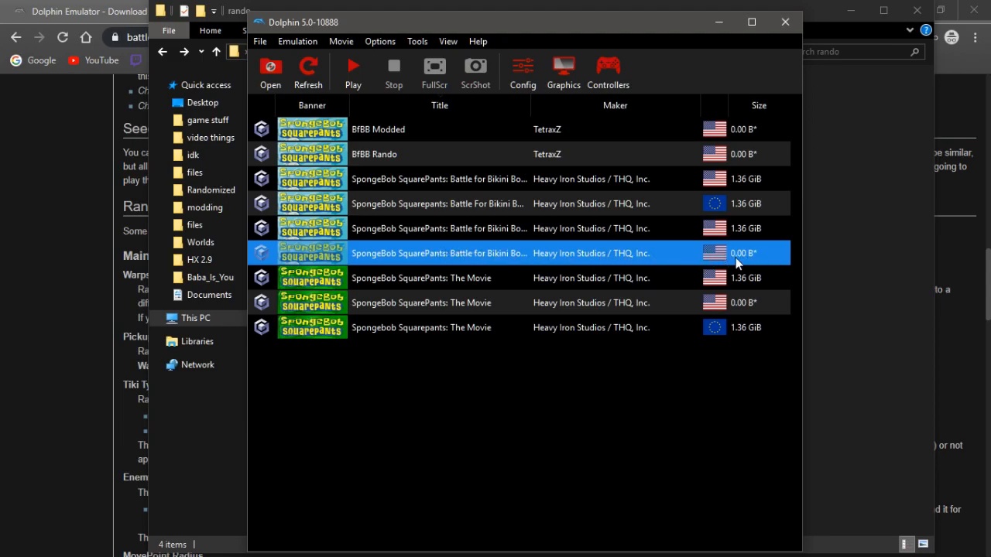
Step: Boot SpongeBob SquarePants: Battle for Bikini Bottom from Dolphin's game list
double_click(439, 253)
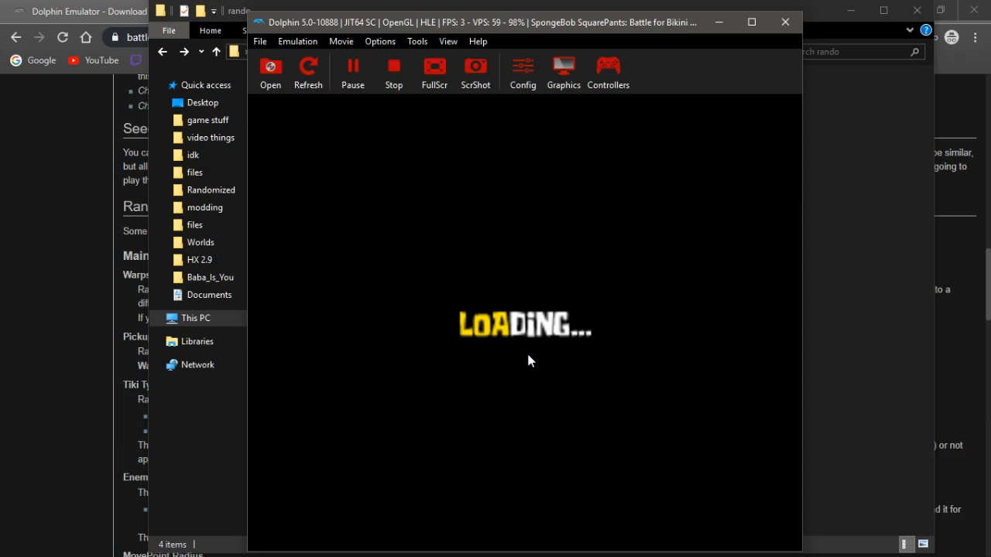
mouse_move(596, 343)
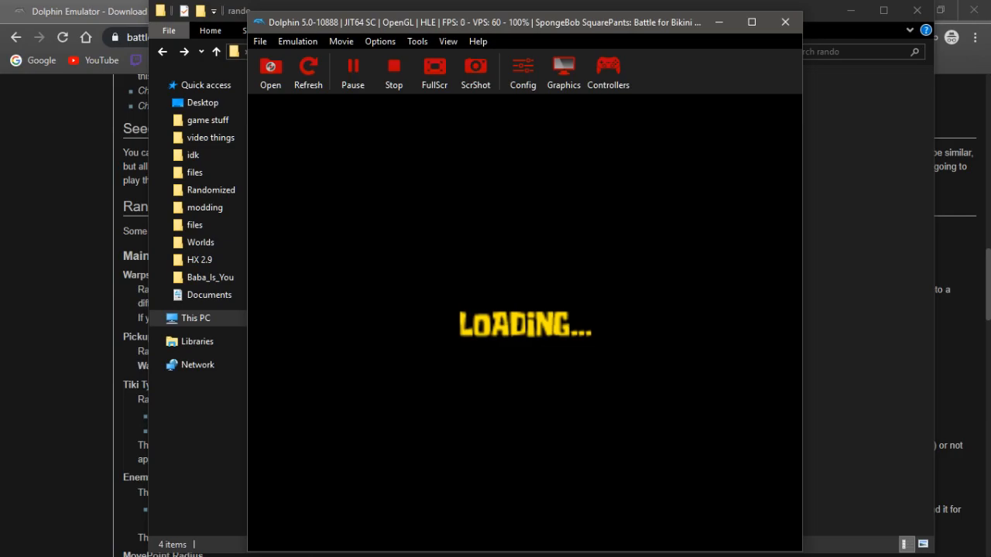
mouse_move(597, 343)
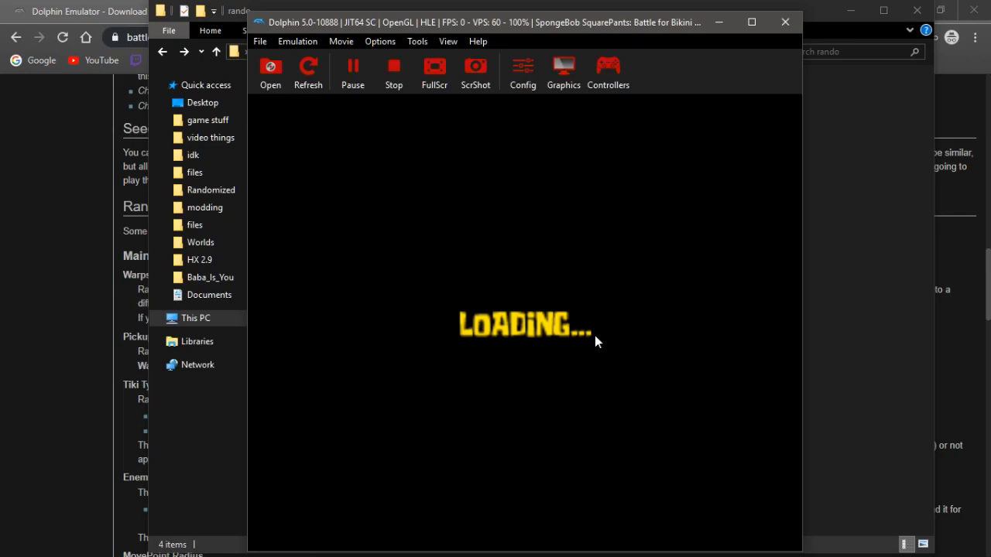